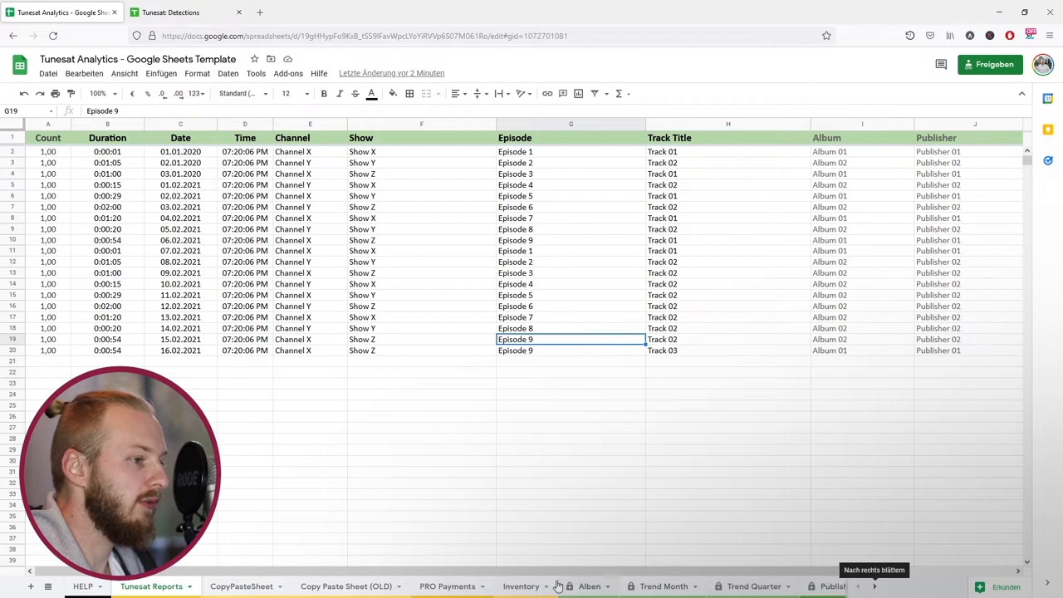
mouse_move(614, 564)
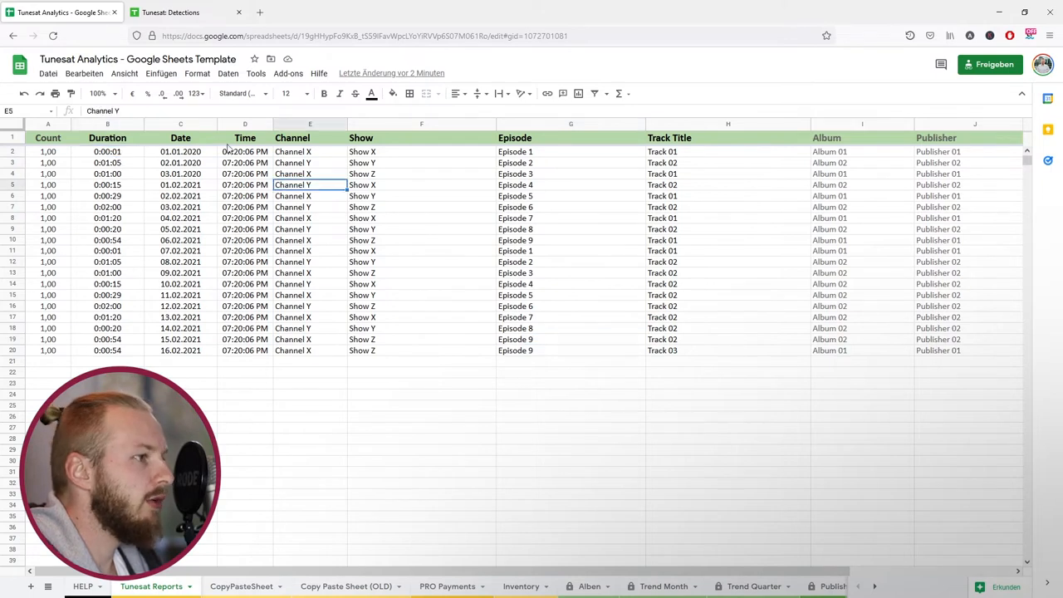
Show the PRO Payments sheet and review the last quarter's payment value in its table
scroll("right", 3)
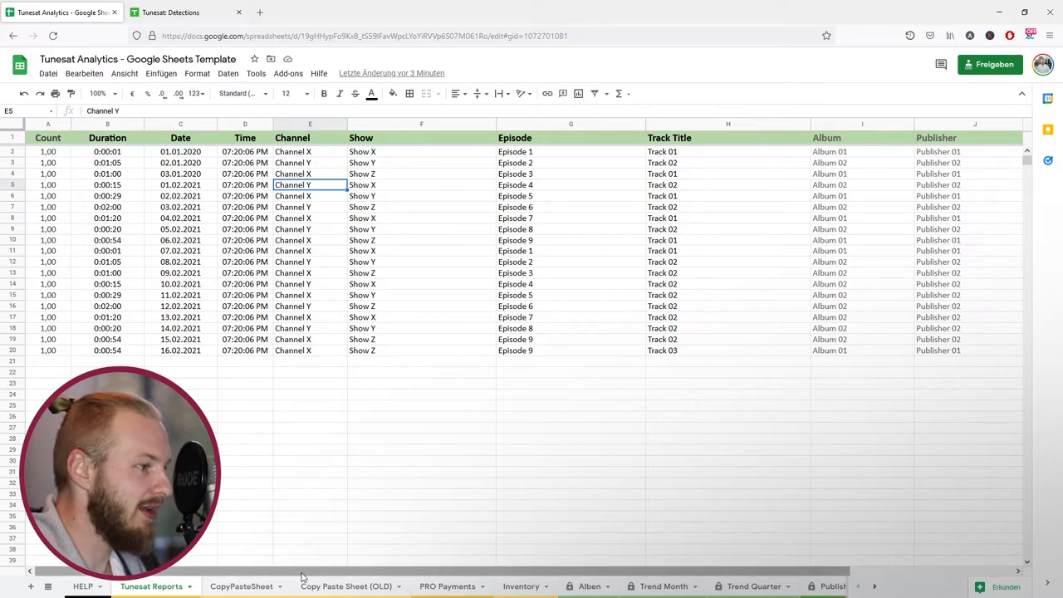
left_click(241, 587)
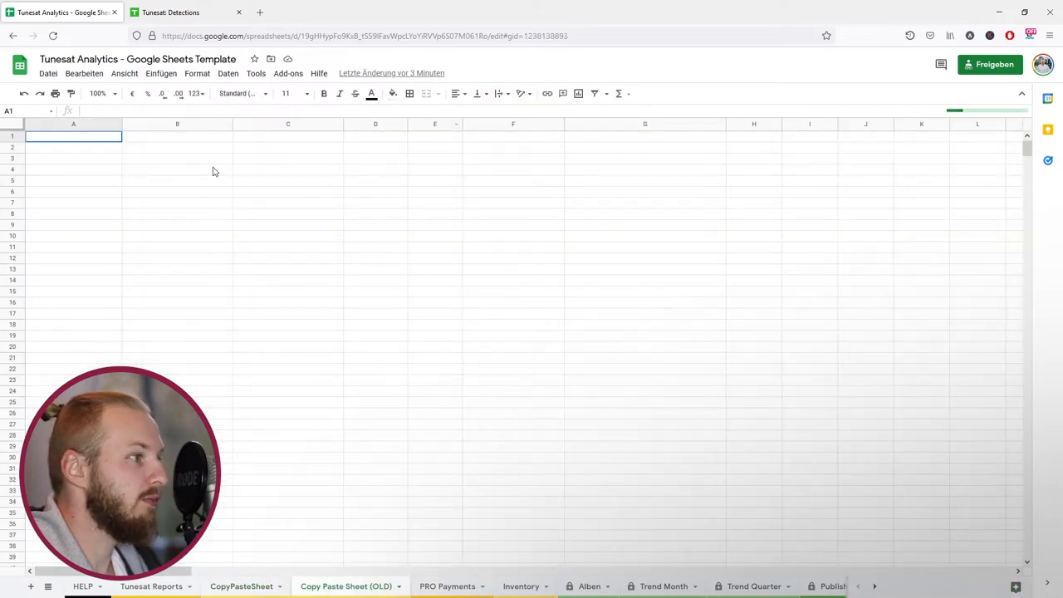
mouse_move(415, 475)
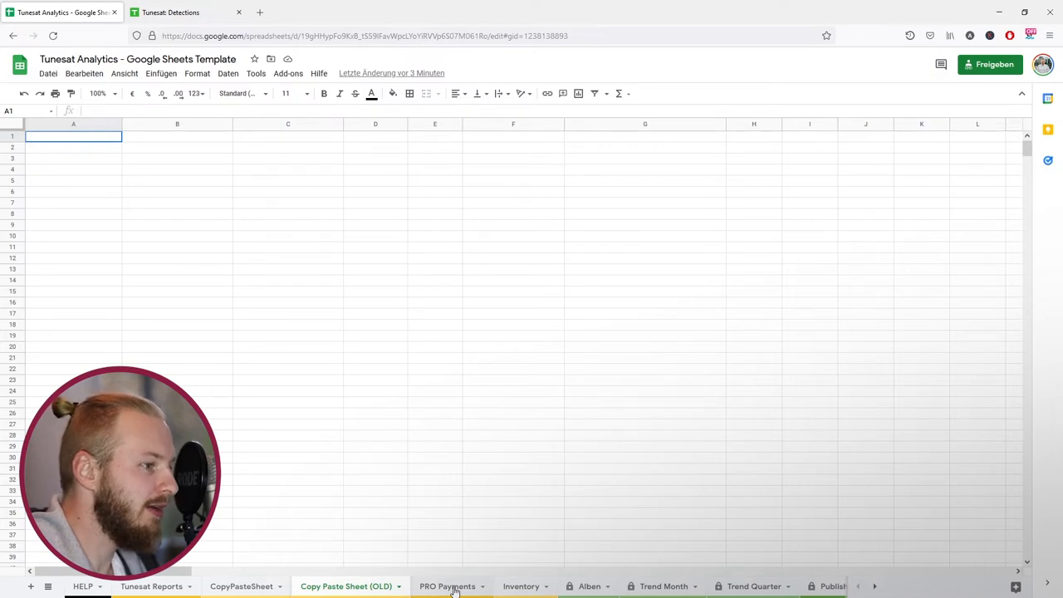
left_click(448, 584)
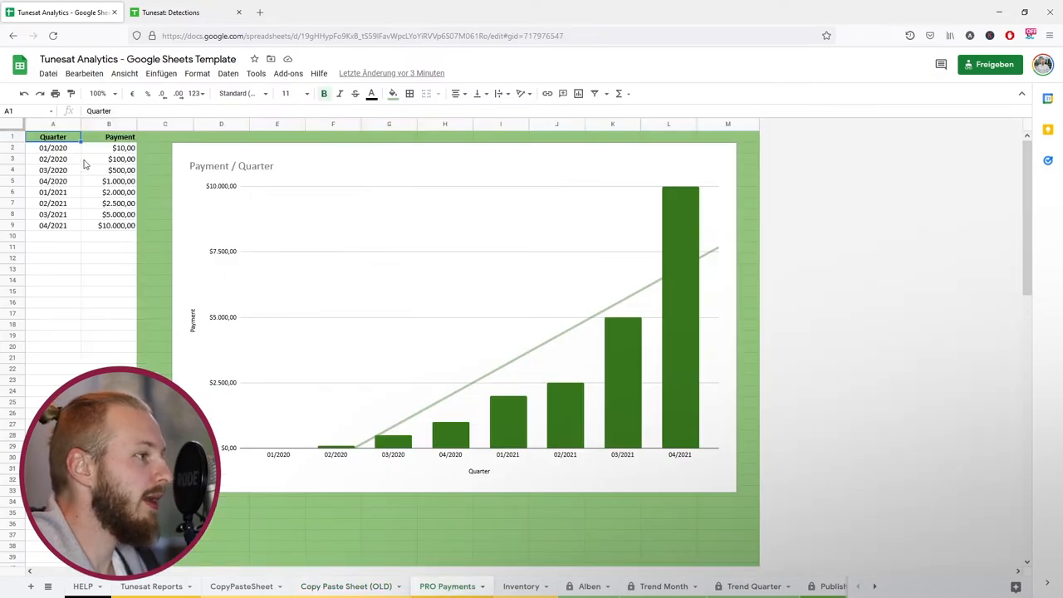
left_click(53, 203)
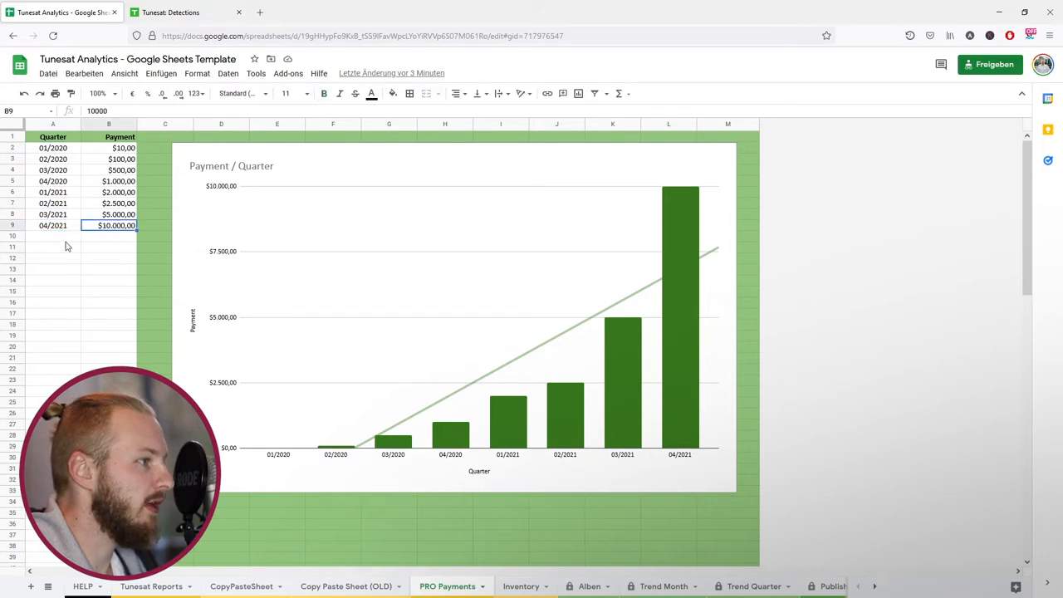
left_click(53, 236)
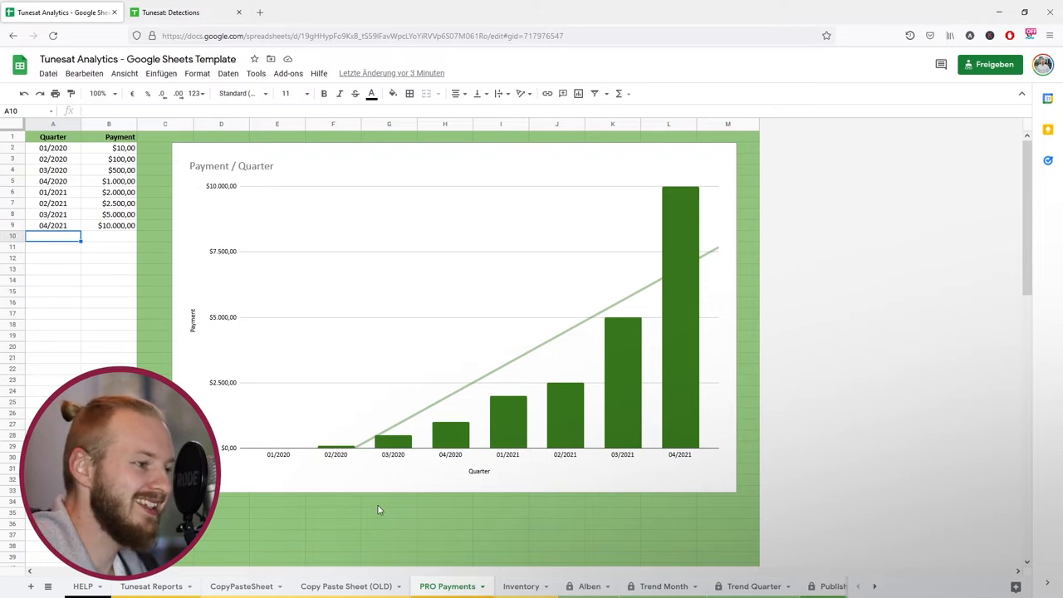
Review the Inventory track list, compare a title on Tunesat Reports, and return to Inventory
left_click(521, 584)
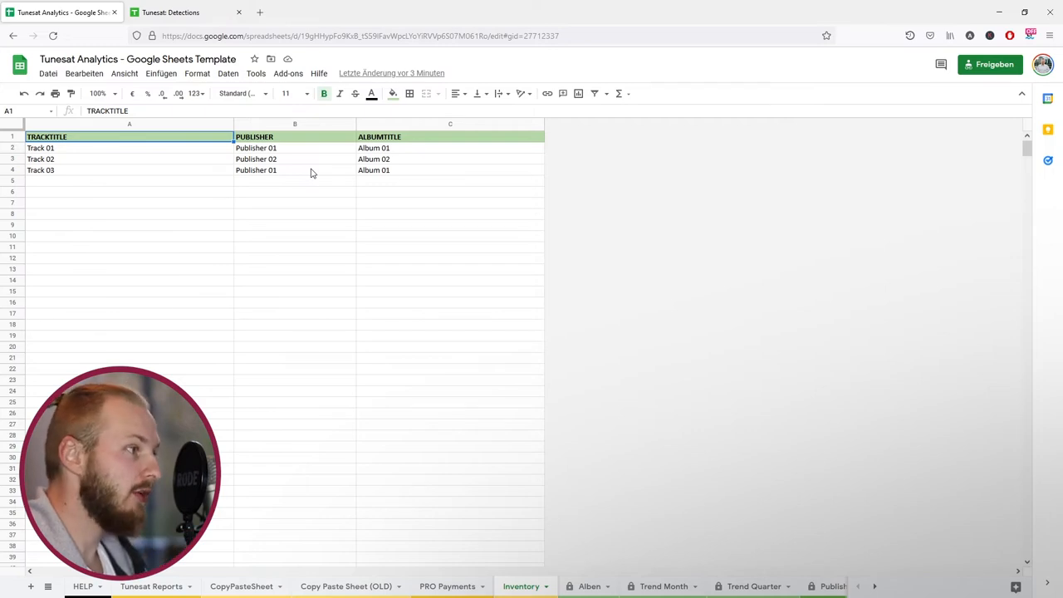
mouse_move(199, 190)
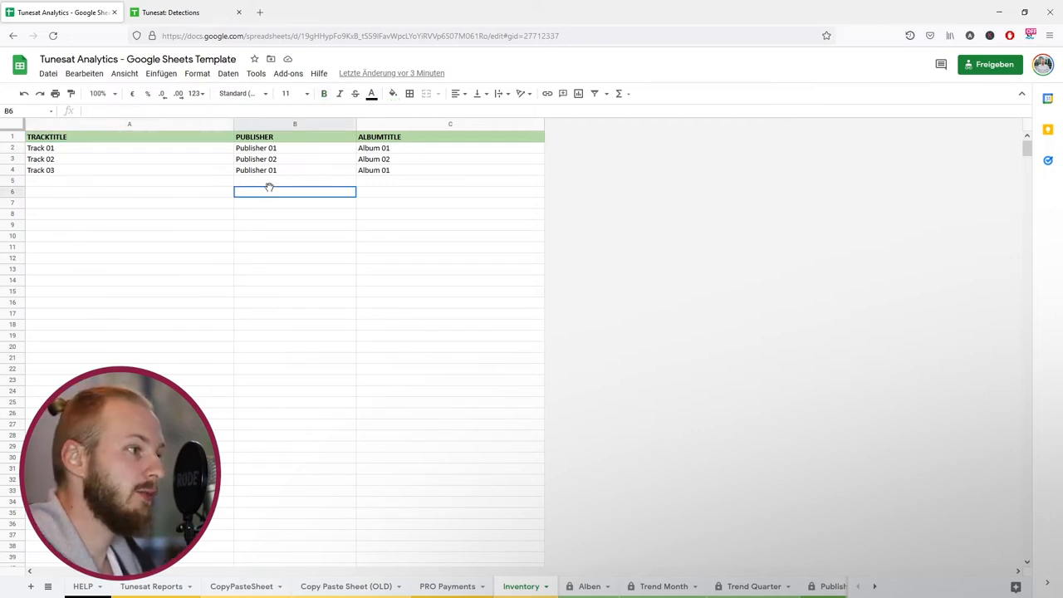
left_click(296, 180)
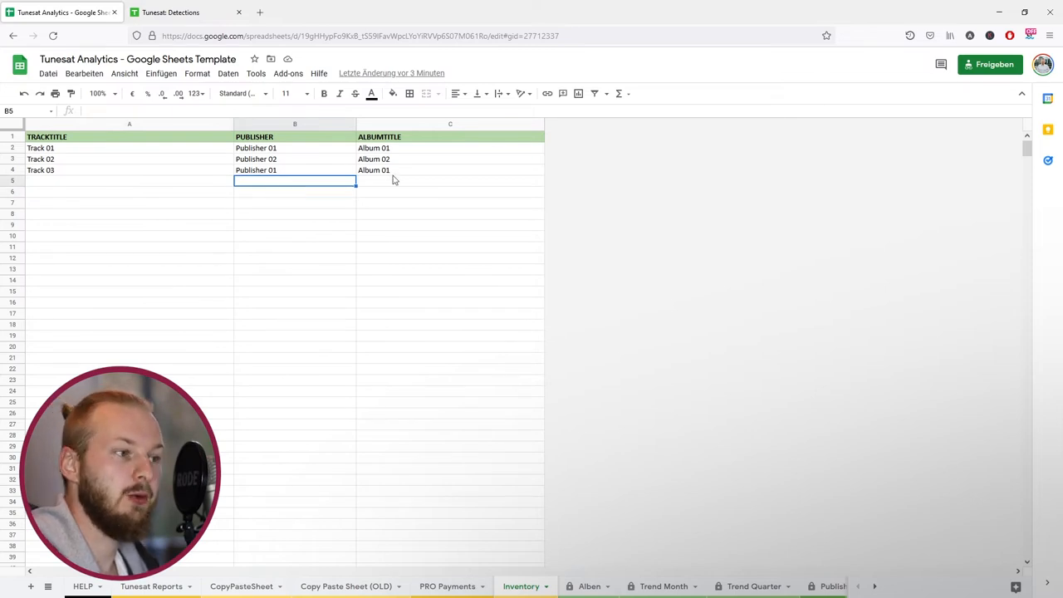
left_click(450, 181)
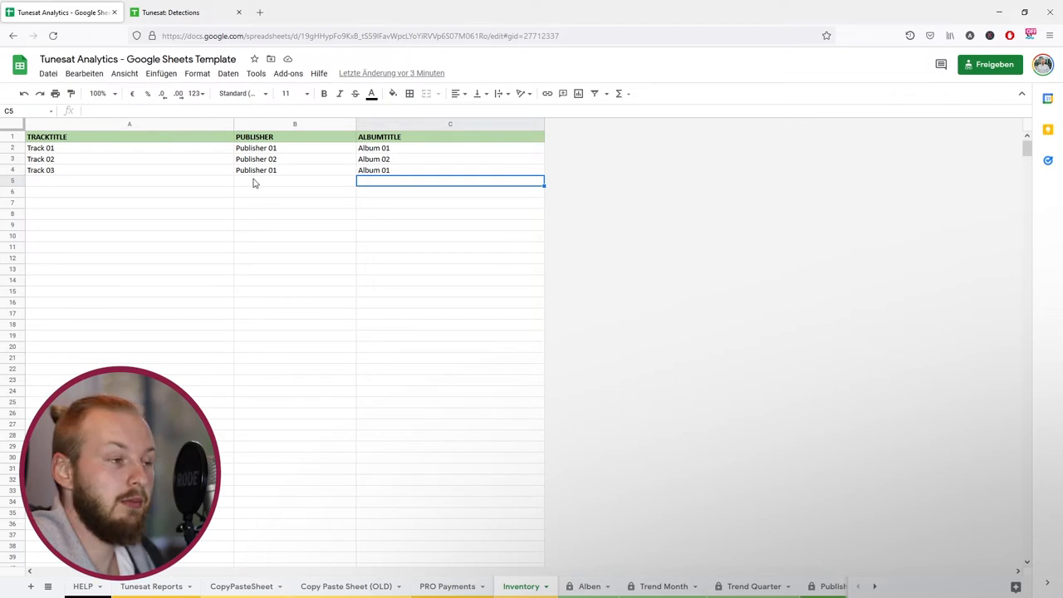
mouse_move(186, 196)
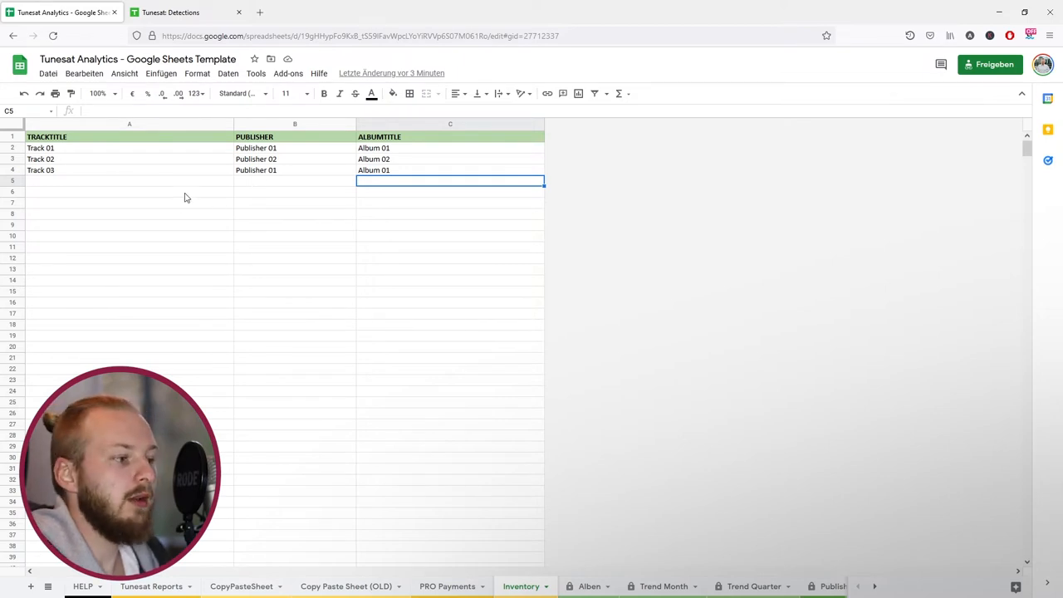
left_click(151, 585)
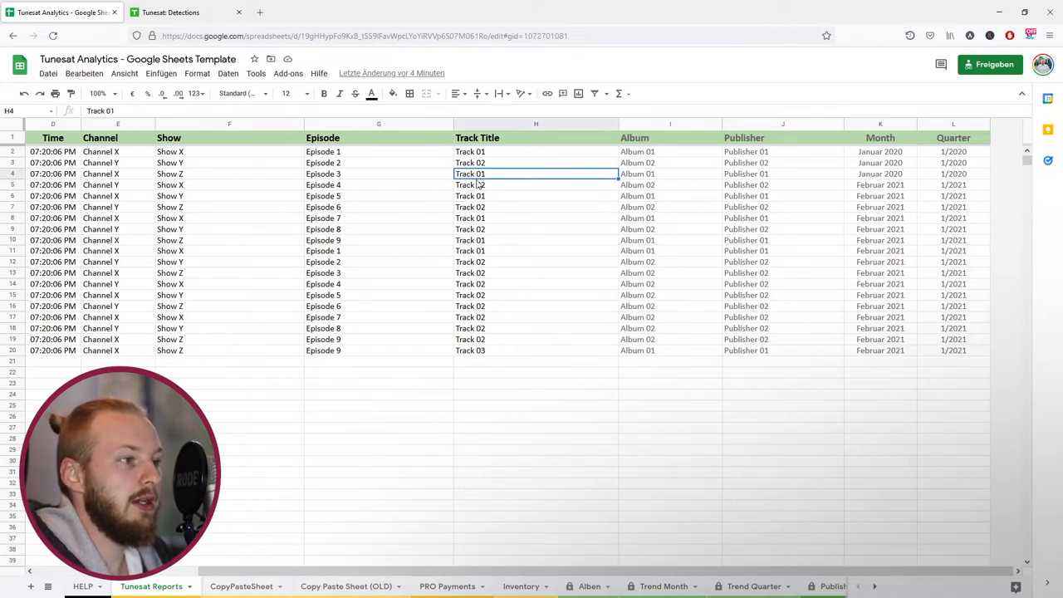
left_click(446, 584)
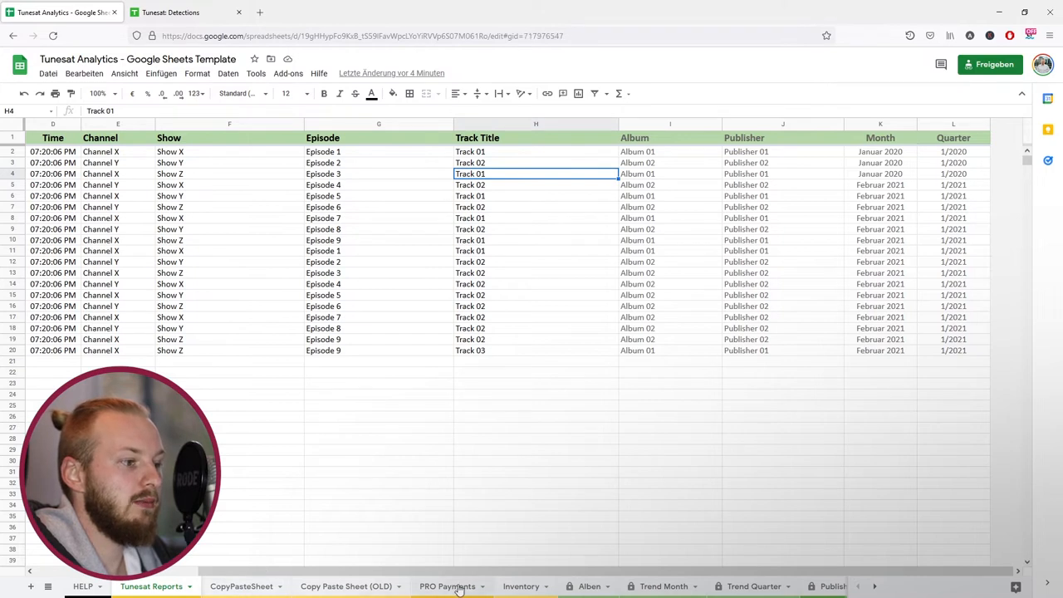
left_click(522, 586)
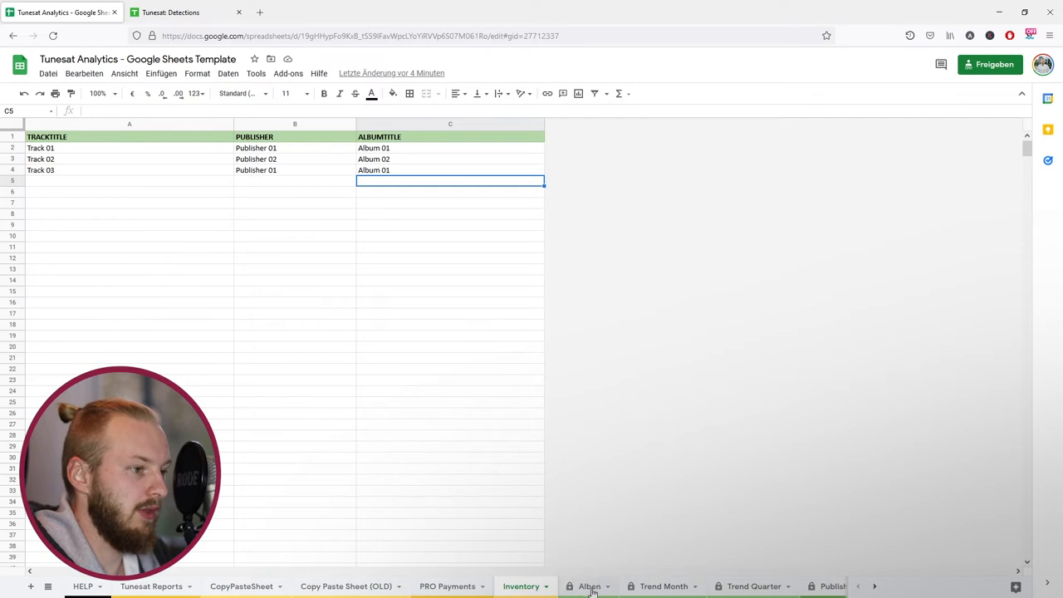
left_click(587, 584)
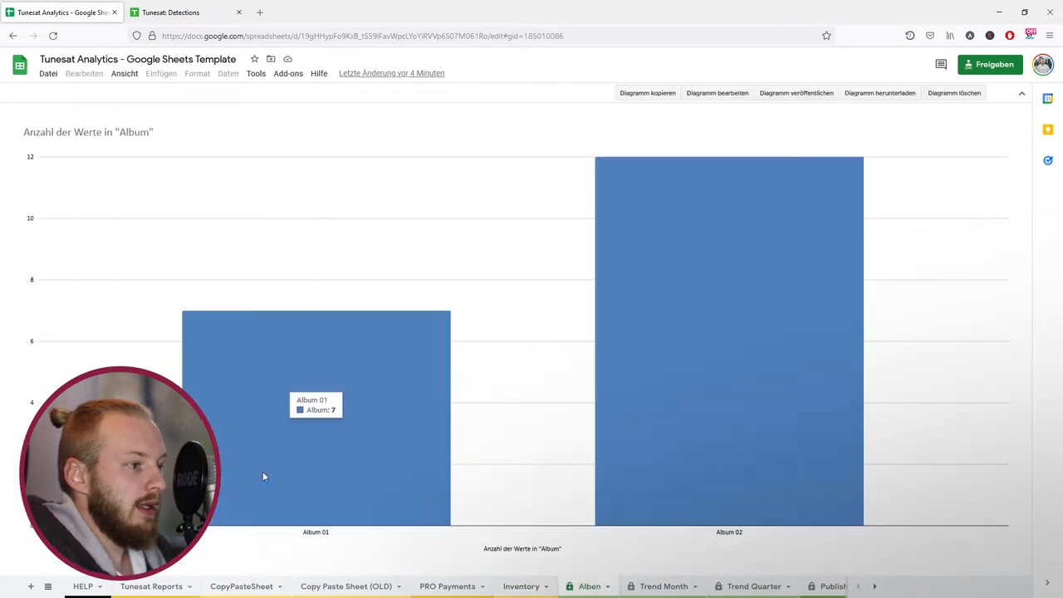
mouse_move(694, 199)
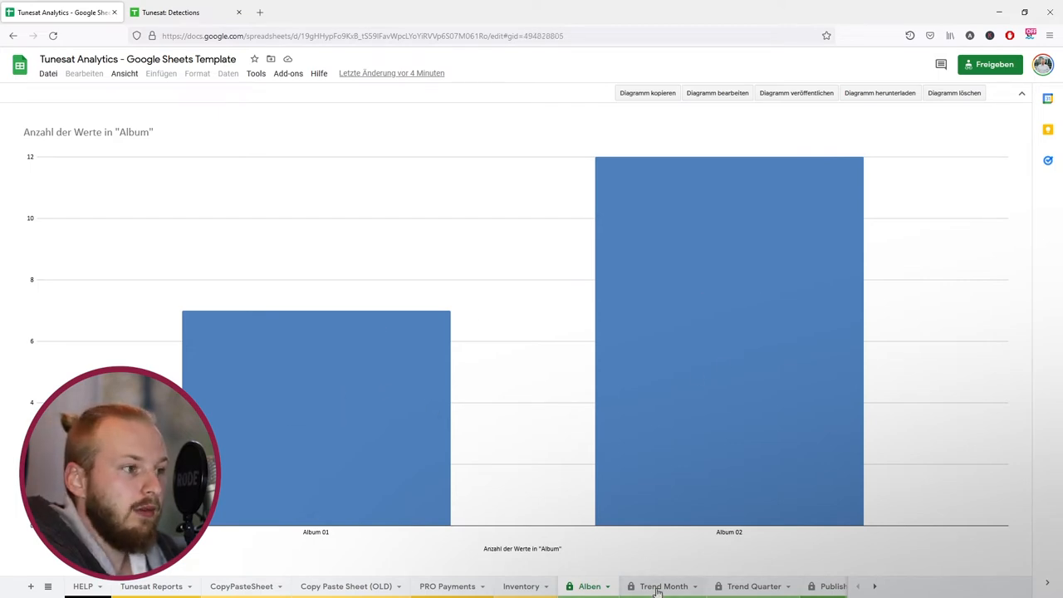
left_click(664, 586)
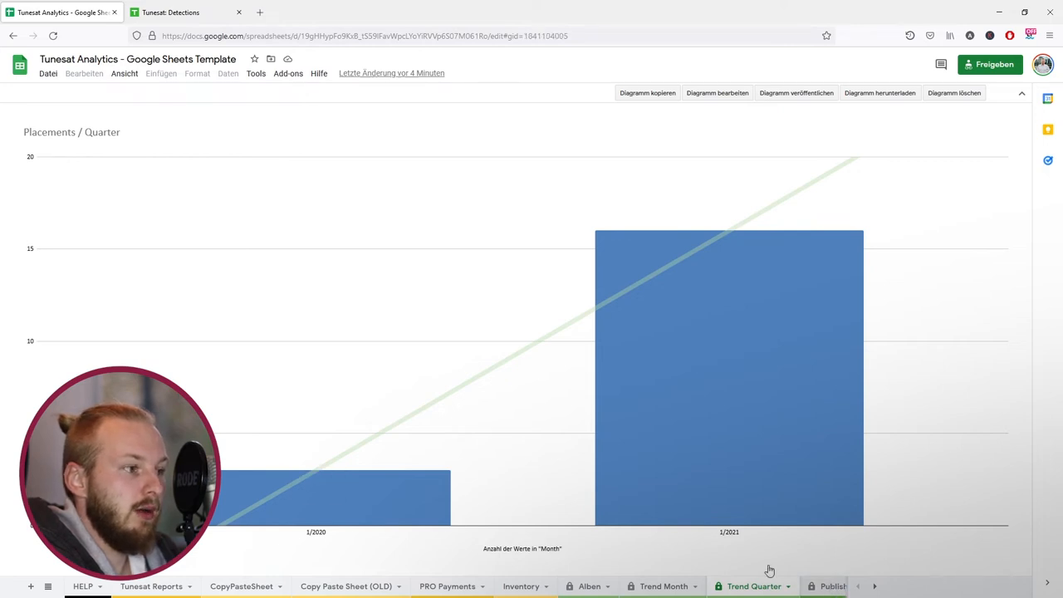
left_click(787, 584)
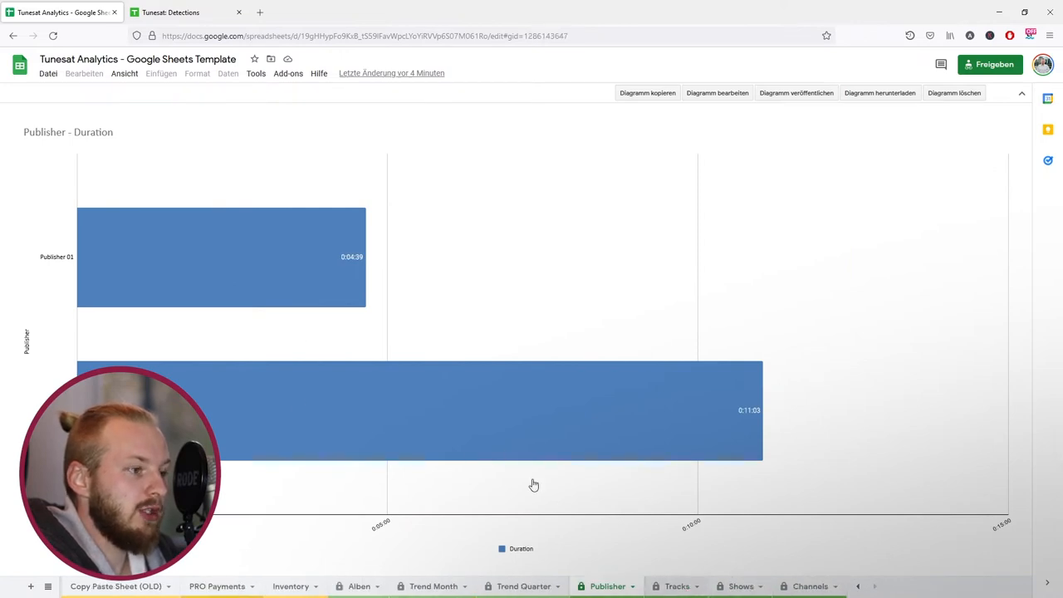
left_click(677, 584)
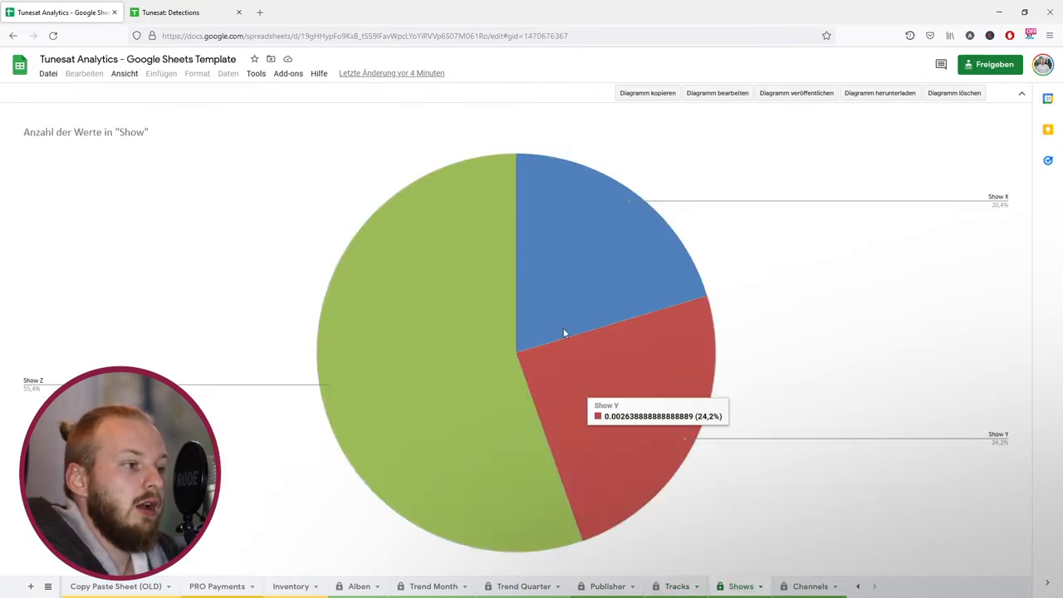
left_click(811, 585)
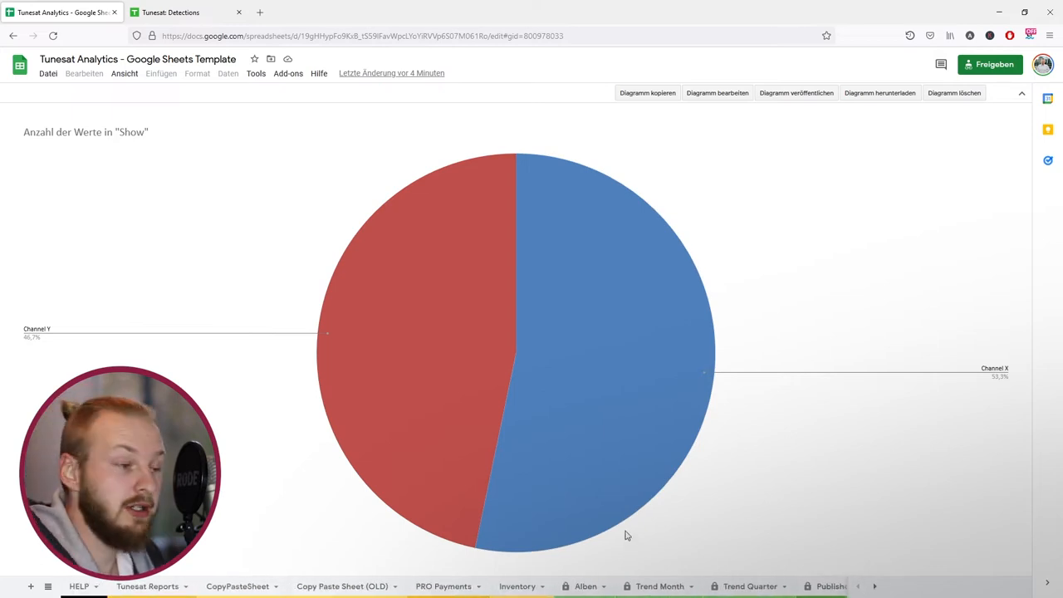
left_click(146, 586)
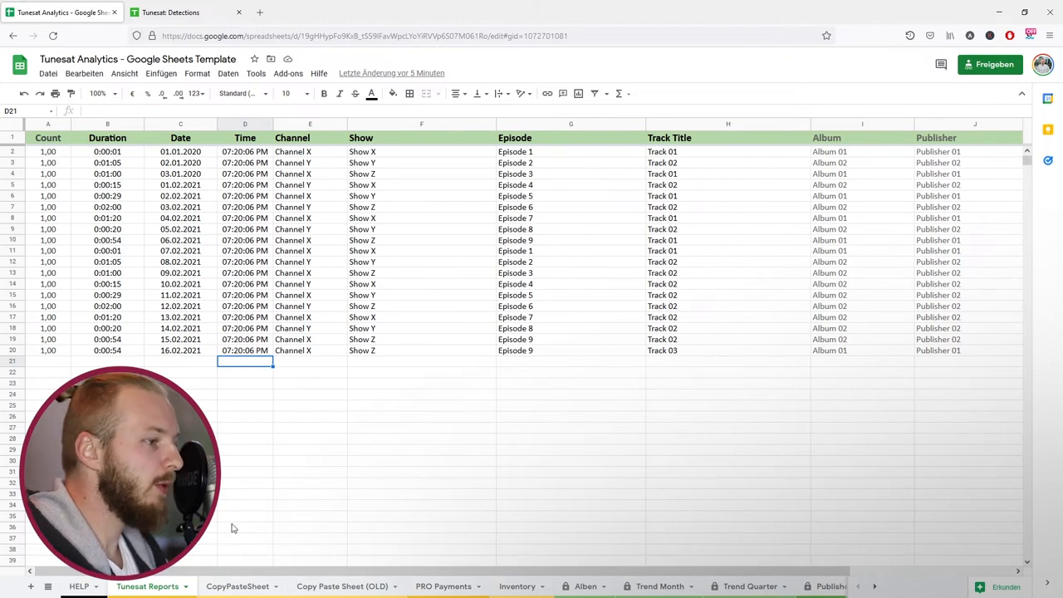
left_click(516, 585)
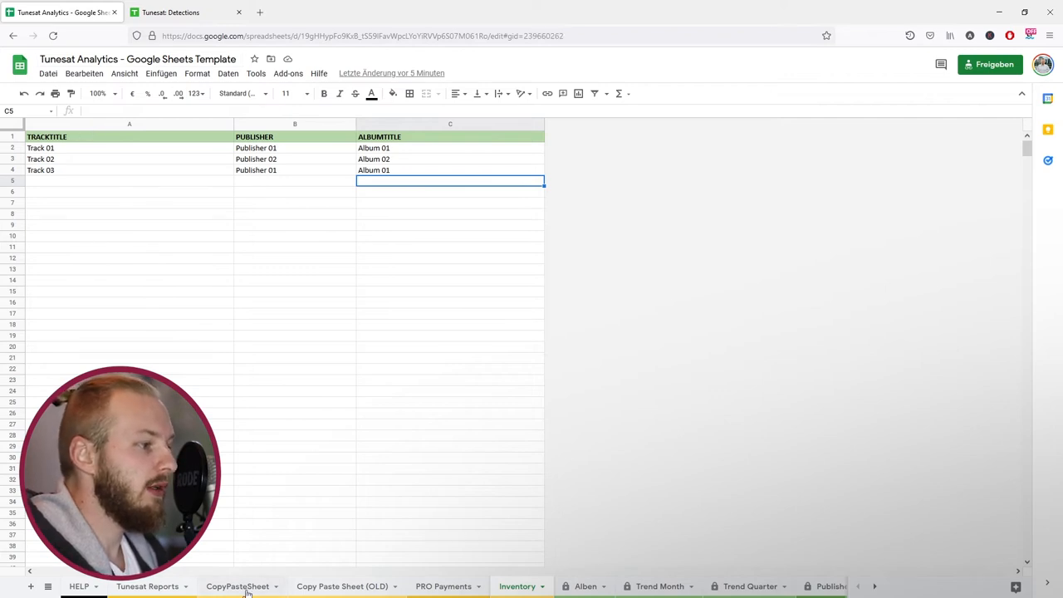
left_click(169, 12)
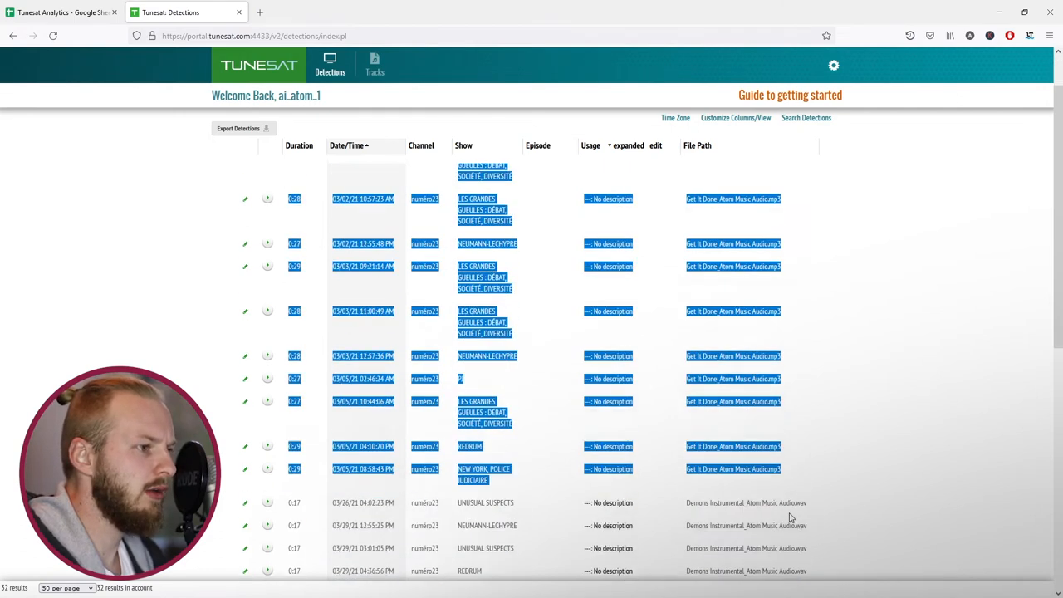
Finish selecting the recent Tunesat detection rows and return to the analytics spreadsheet
scroll("down", 3)
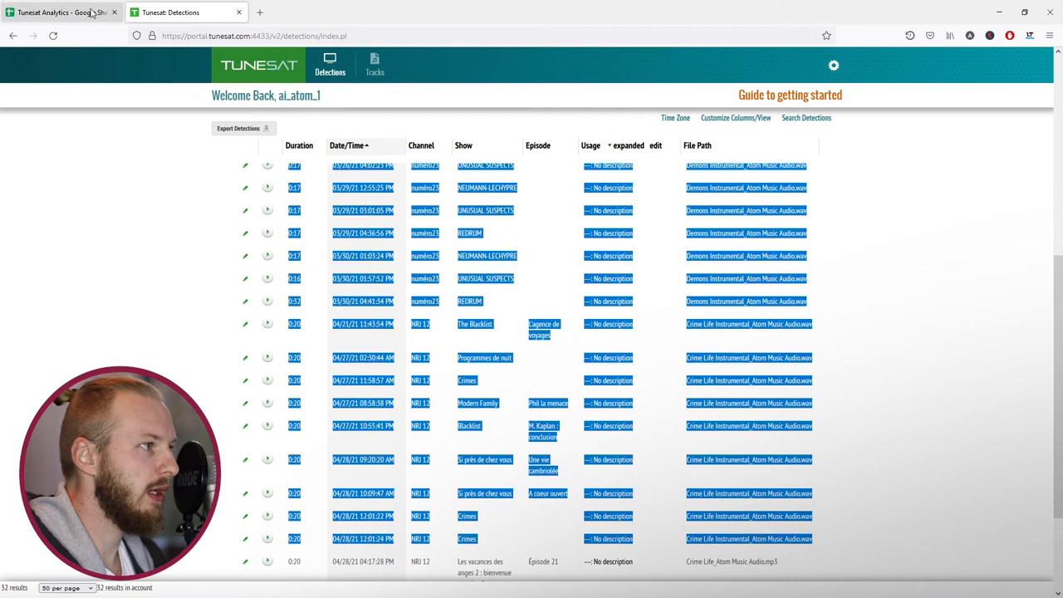
left_click(63, 12)
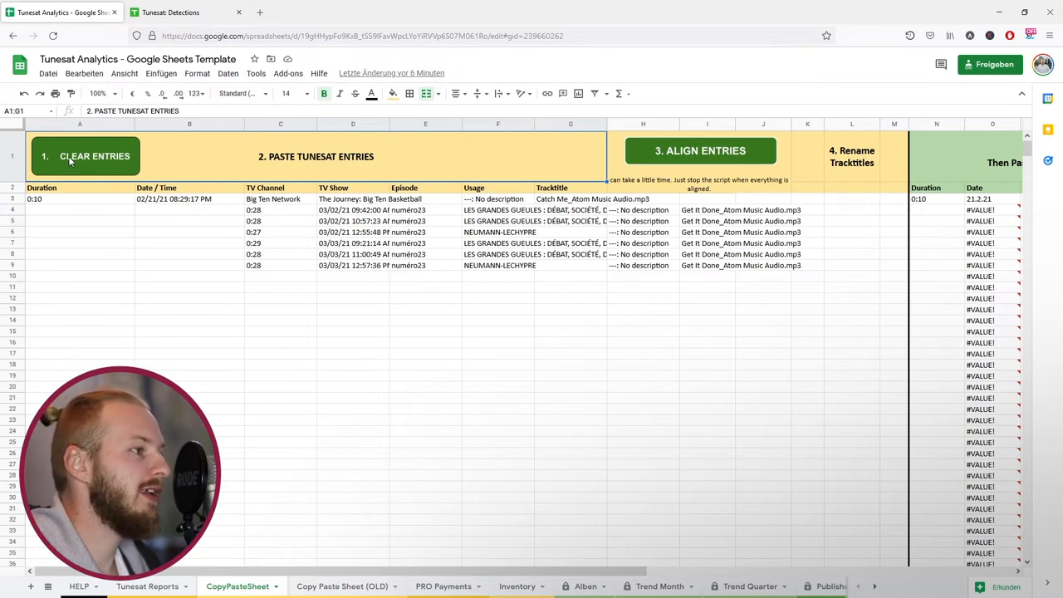
Paste the copied detections into CopyPasteSheet's entries area and check the pasted duration values
left_click(93, 156)
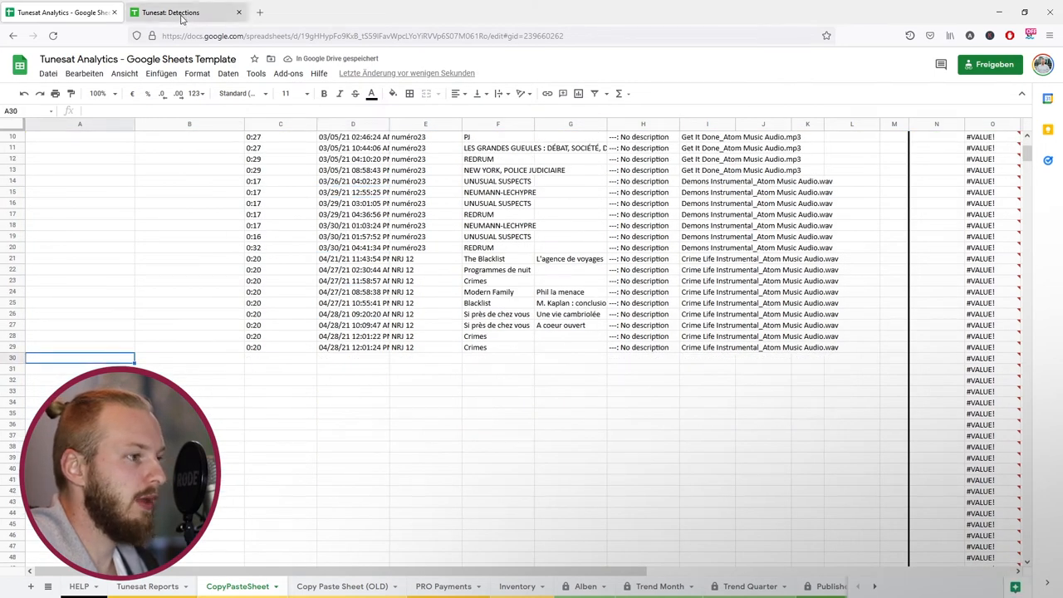
left_click(171, 11)
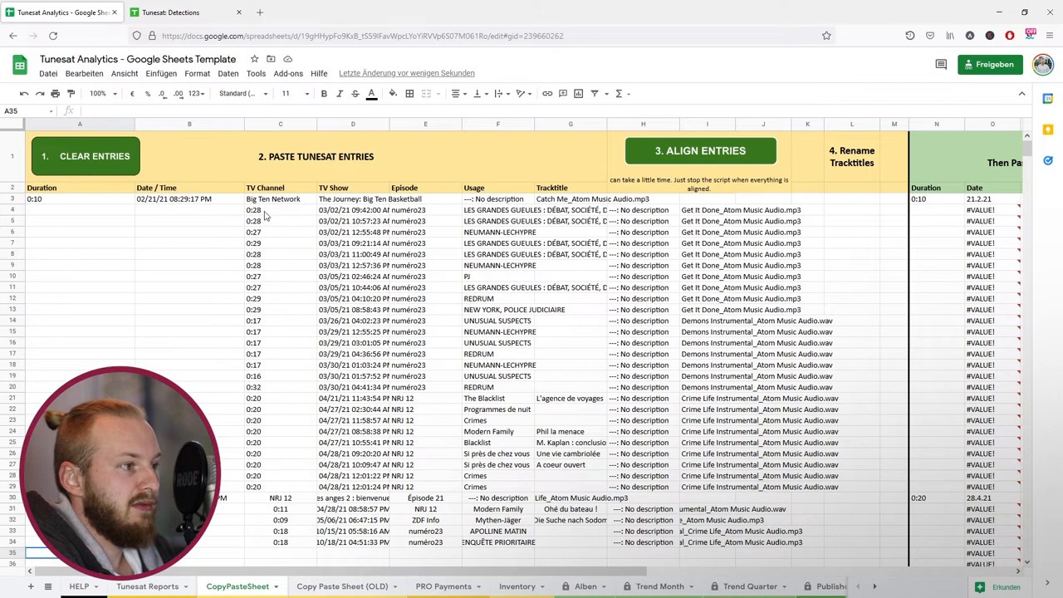
left_click(79, 199)
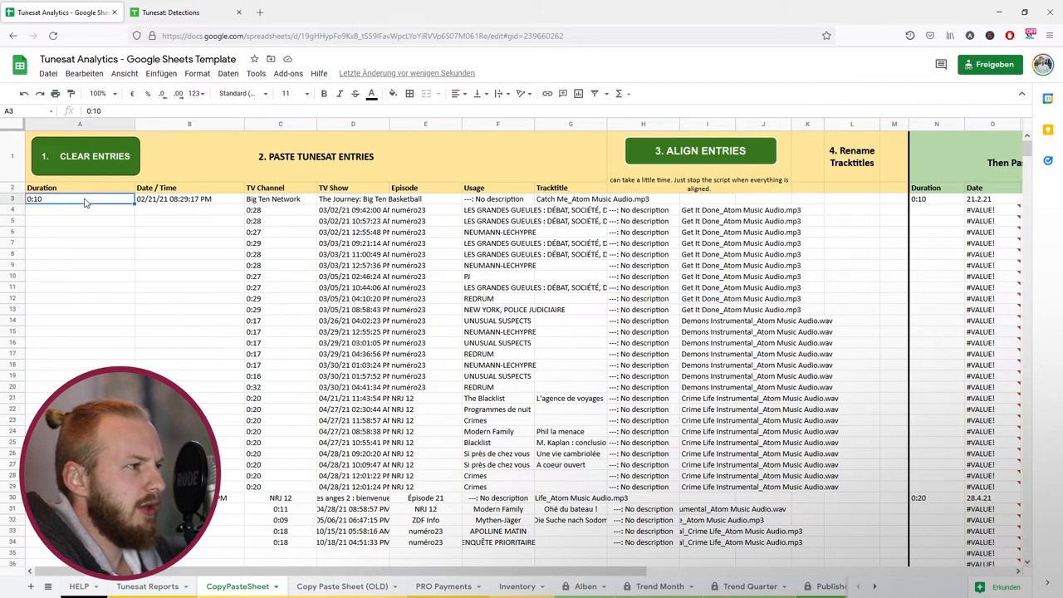
left_click(278, 209)
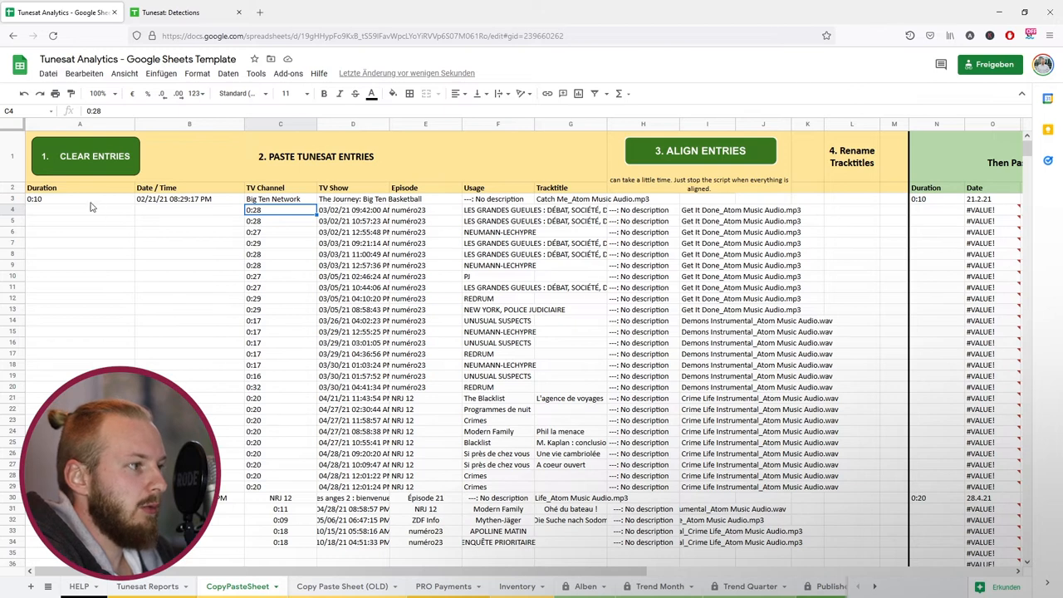
left_click(80, 199)
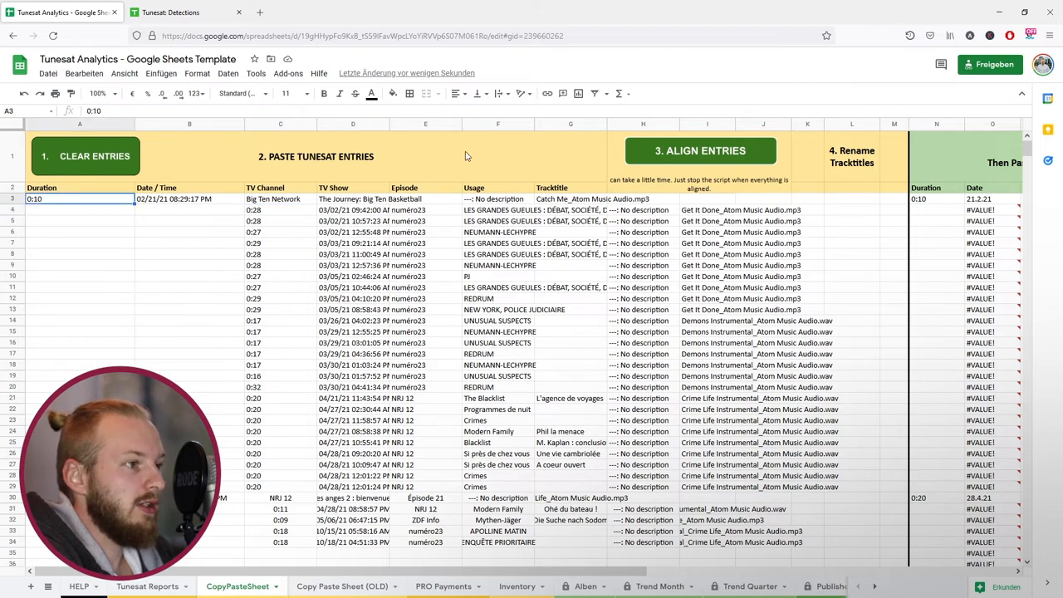
mouse_move(688, 164)
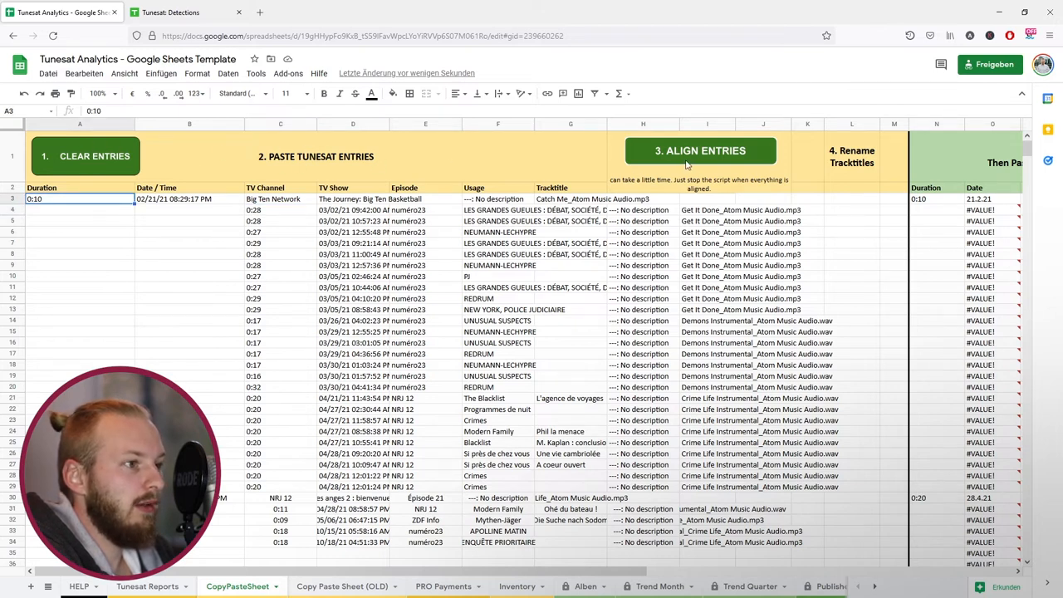
Run the 3. ALIGN ENTRIES script, then select the whole Tracktitle column G
left_click(701, 150)
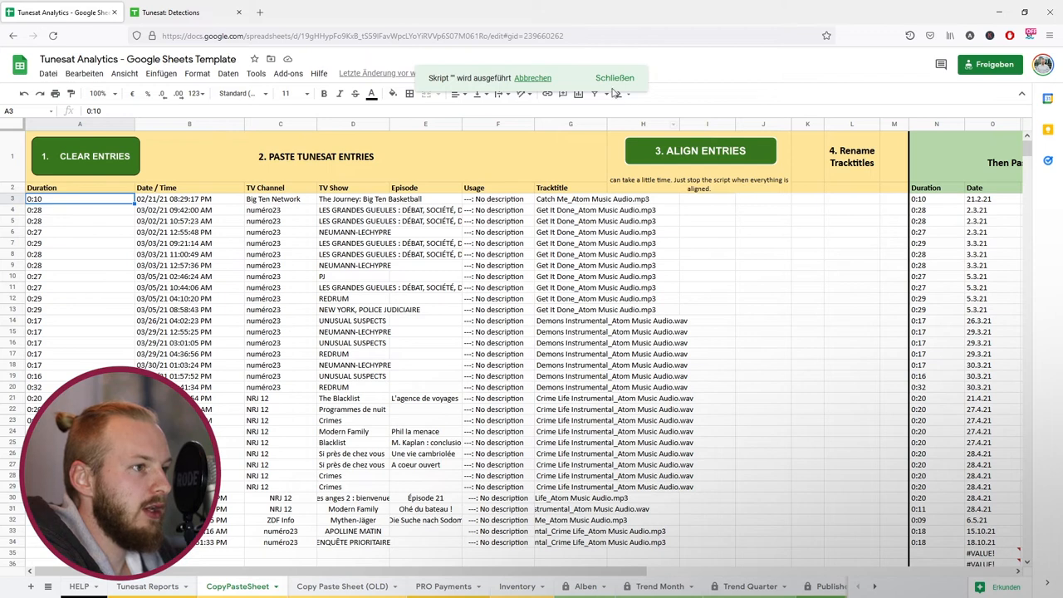
left_click(614, 78)
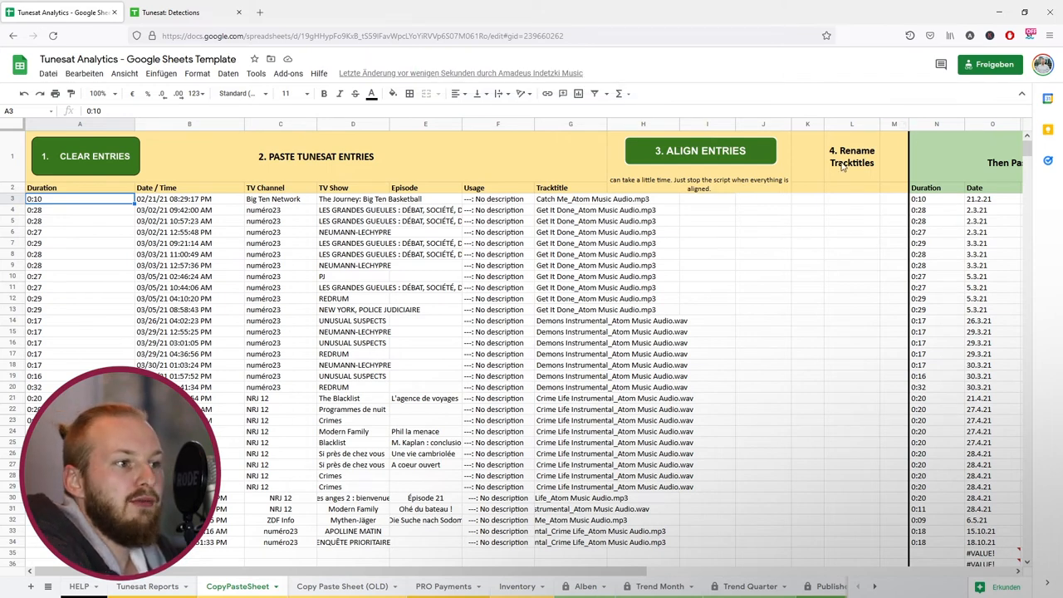
left_click(569, 221)
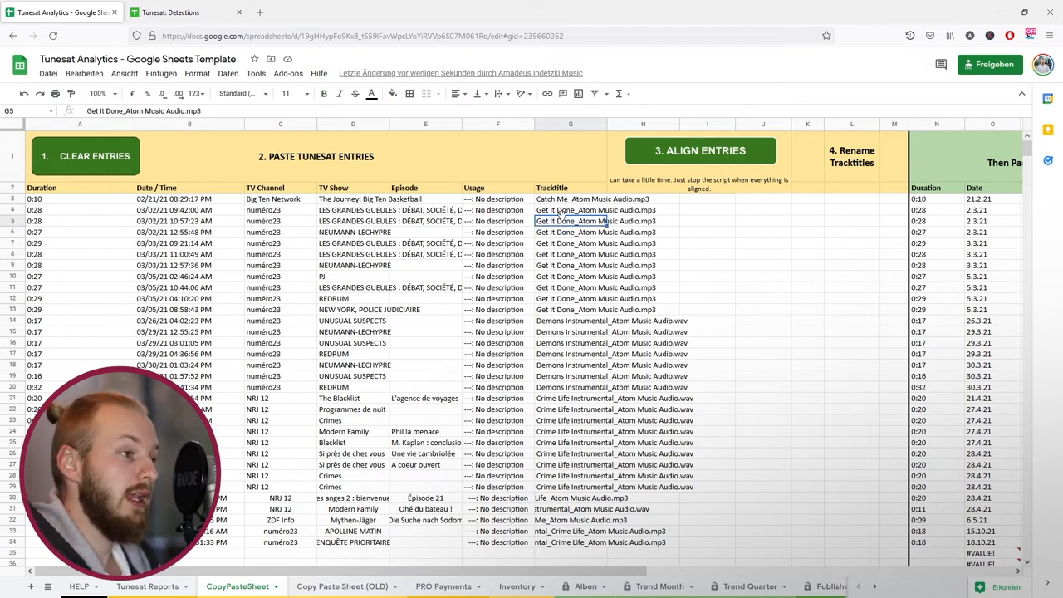
left_click(571, 199)
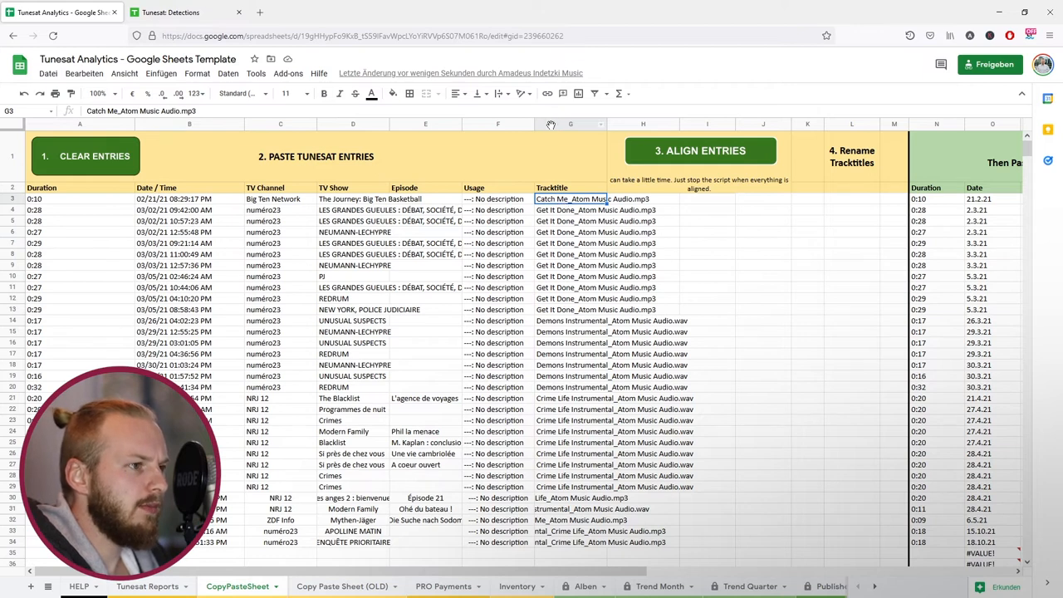
left_click(571, 123)
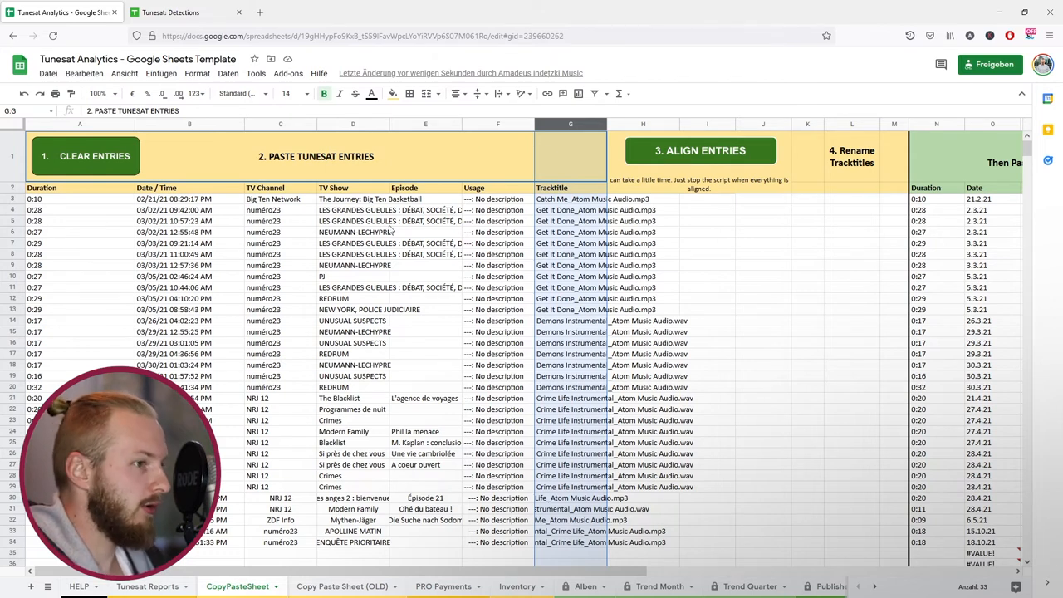
Strip .mp3 and _Atom Music Audio from every track title with Find and replace
key("Ctrl+h")
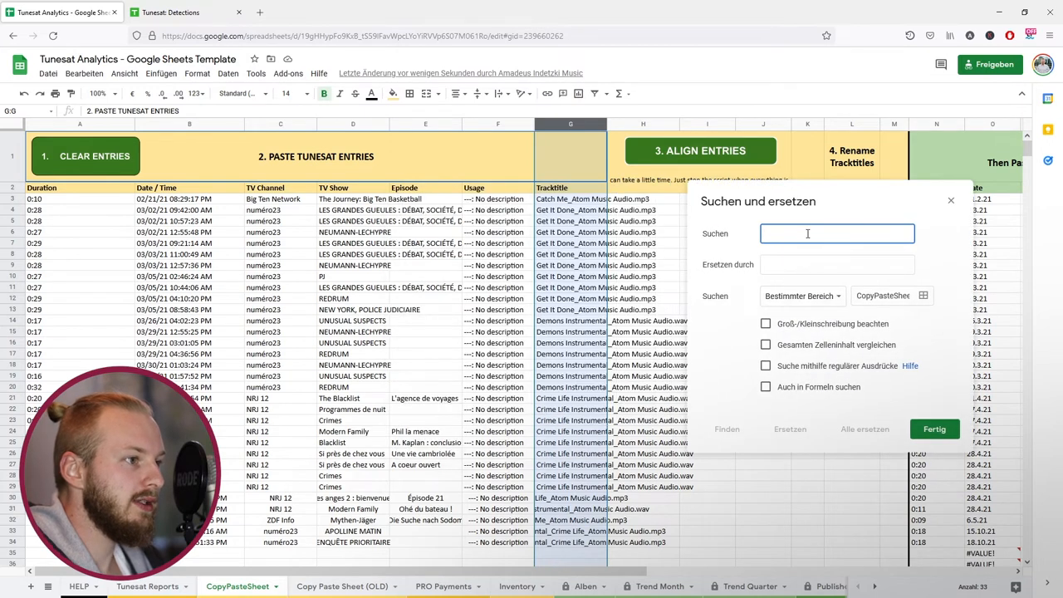
type(".mp3")
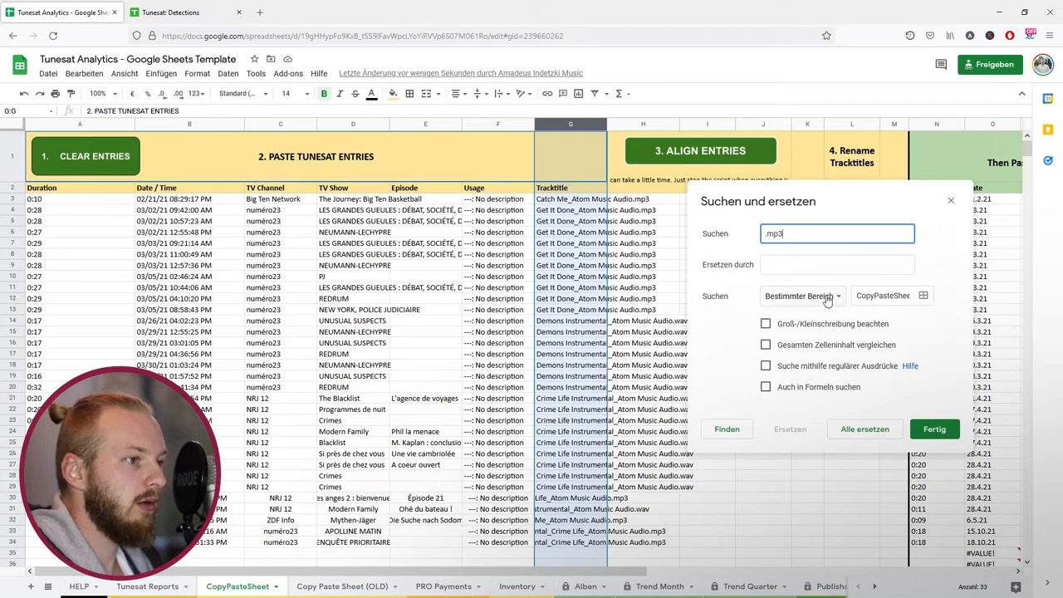
mouse_move(621, 153)
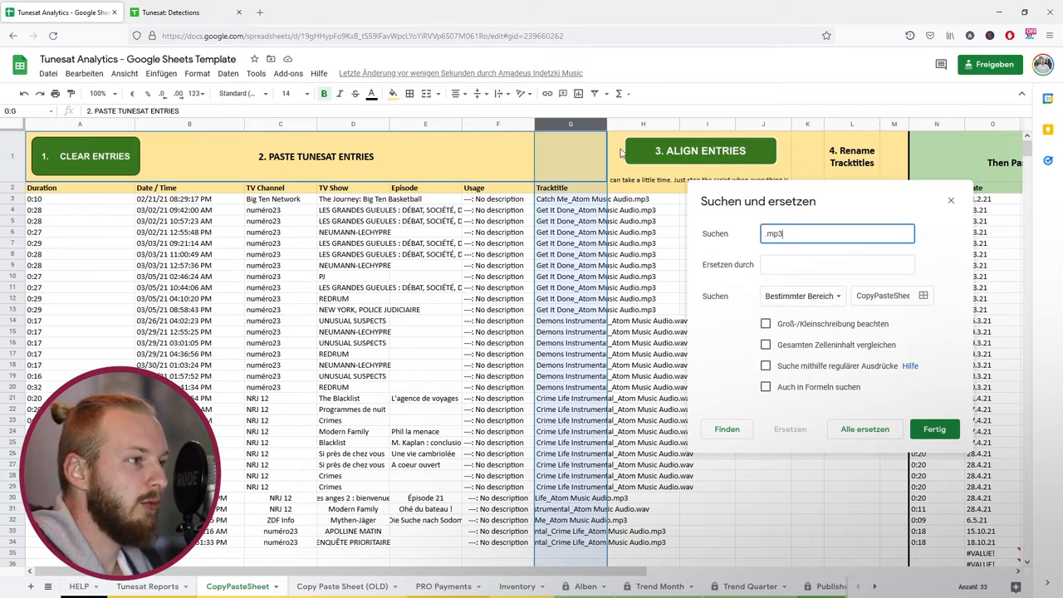
left_click(836, 264)
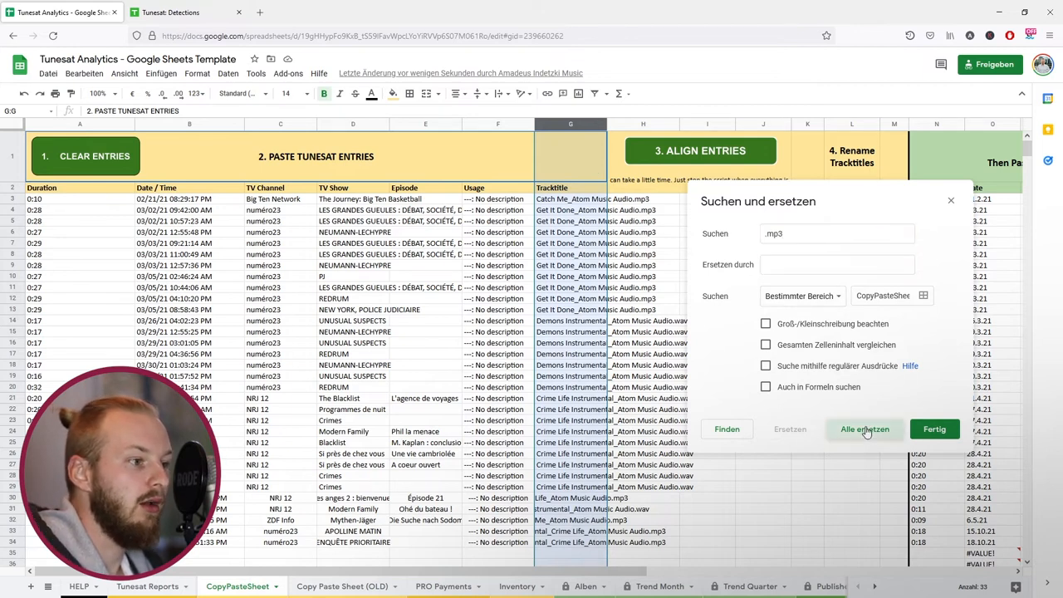
left_click(863, 428)
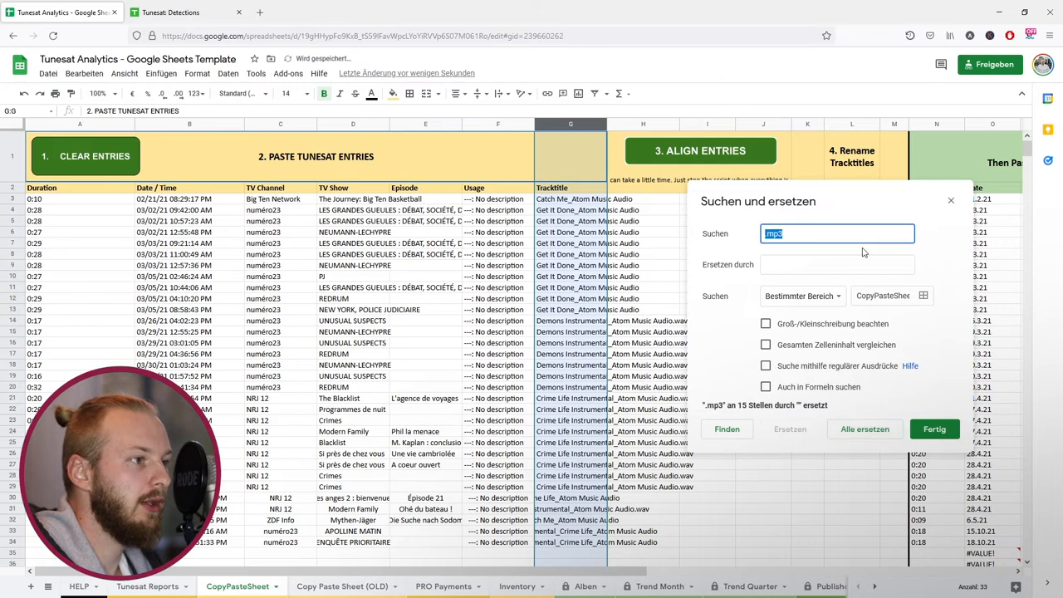
type(".Ato")
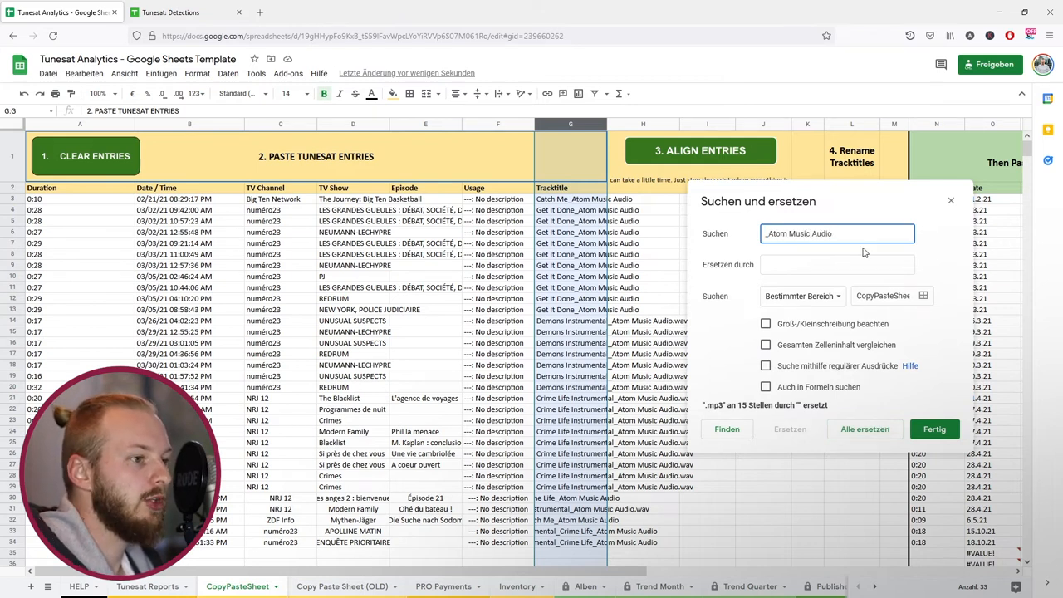
left_click(864, 428)
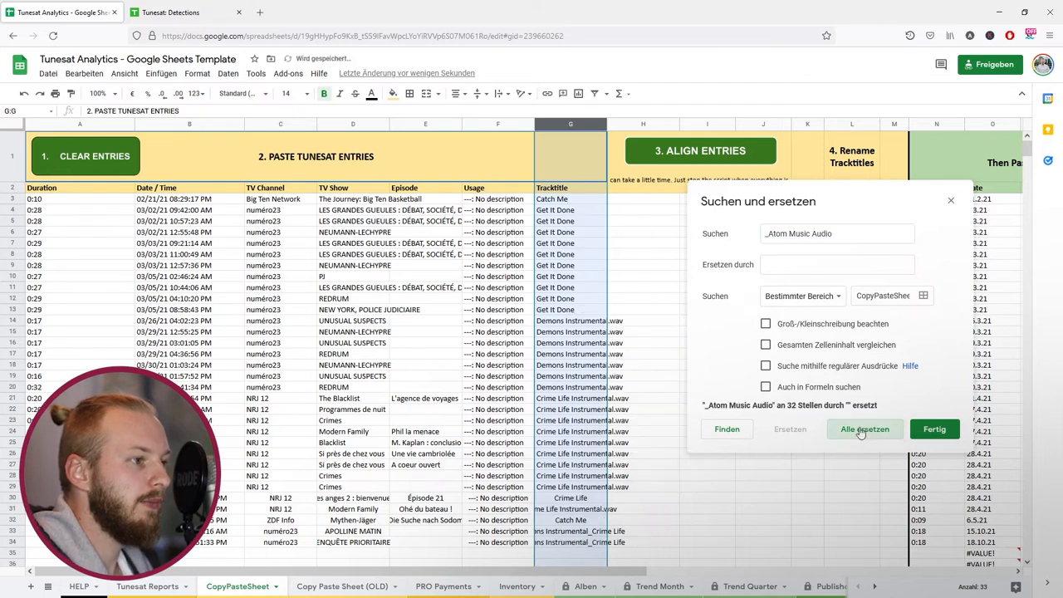
Also strip .wav, Instrumental and _Crime Life so titles read Catch Me, Get It Done, Demons, Crime Life
left_click(863, 428)
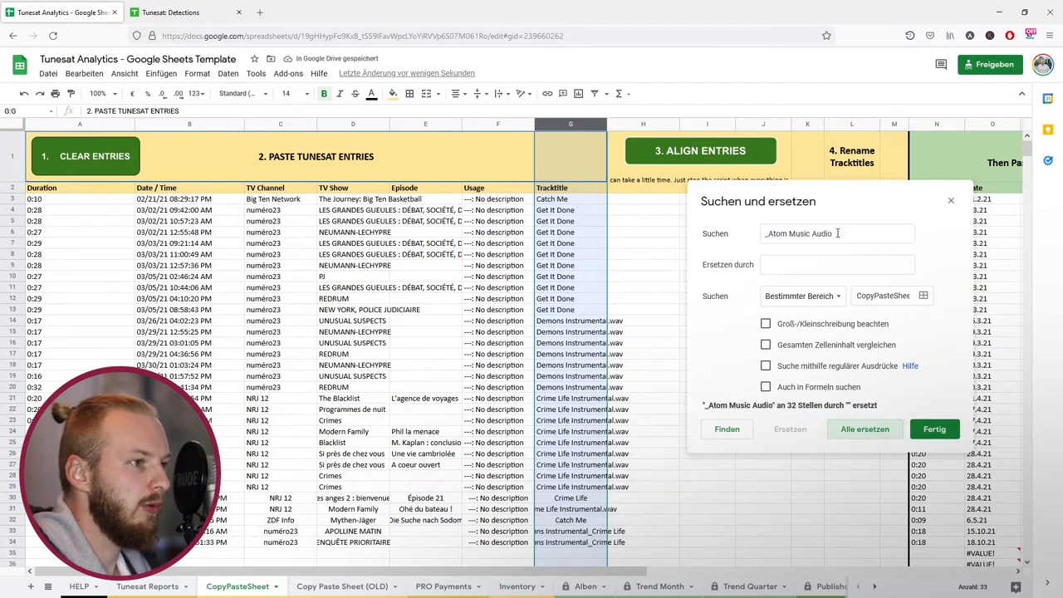
type(".wav")
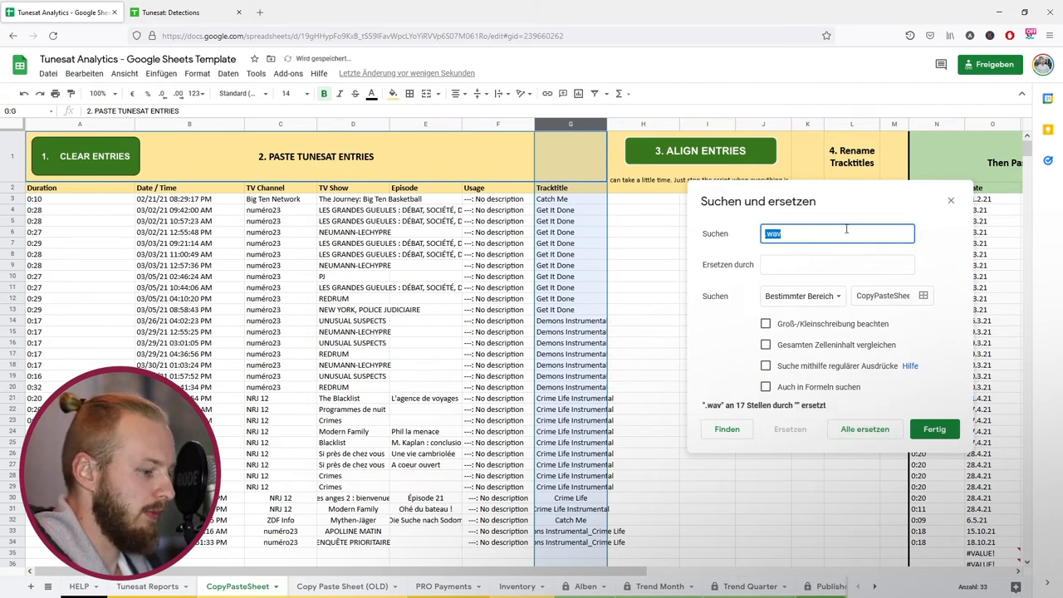
type("Instrumental")
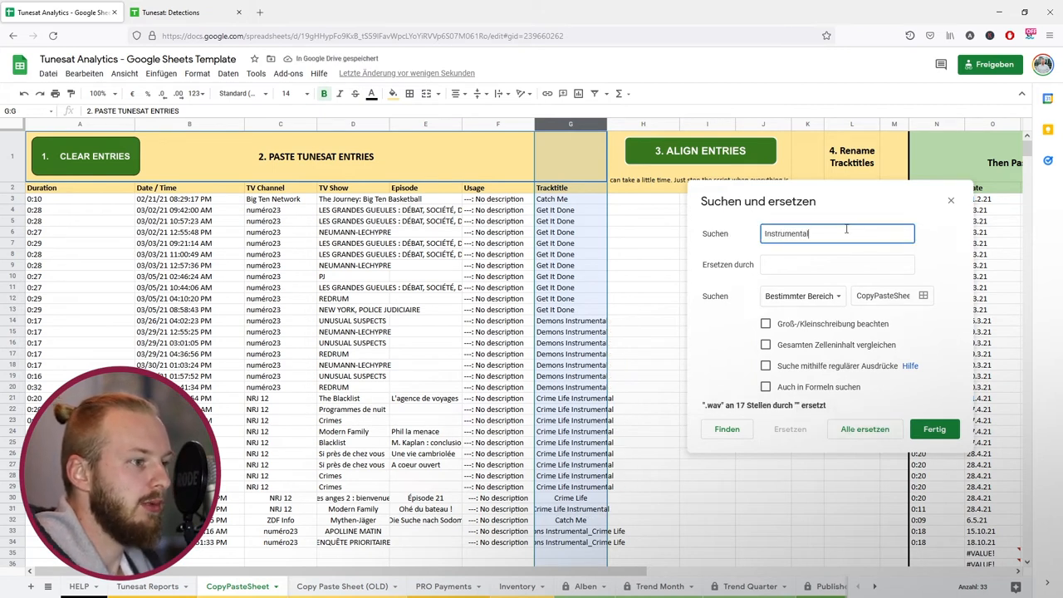
left_click(863, 428)
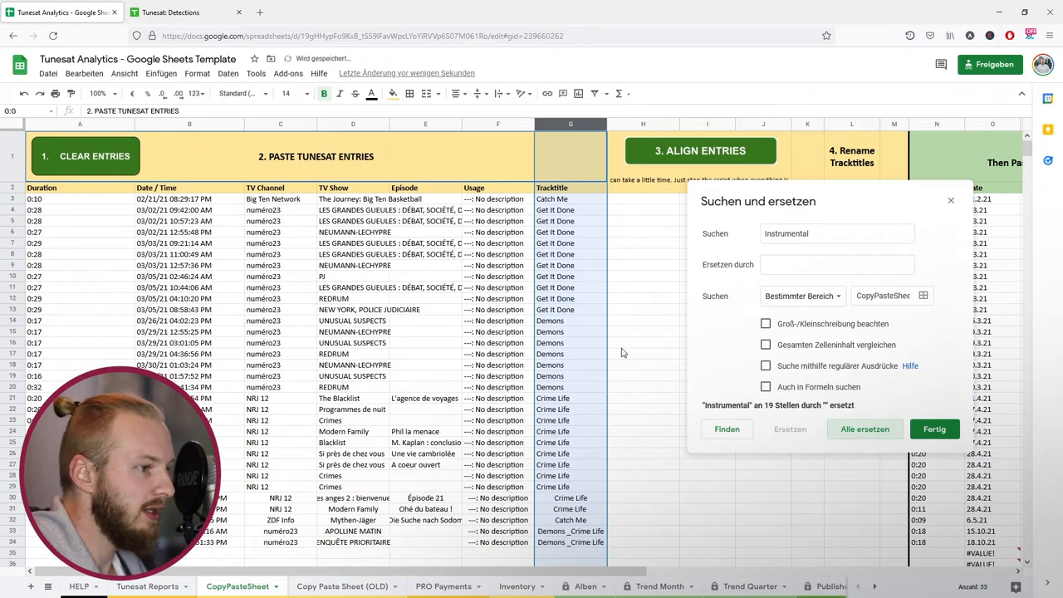
left_click(834, 232)
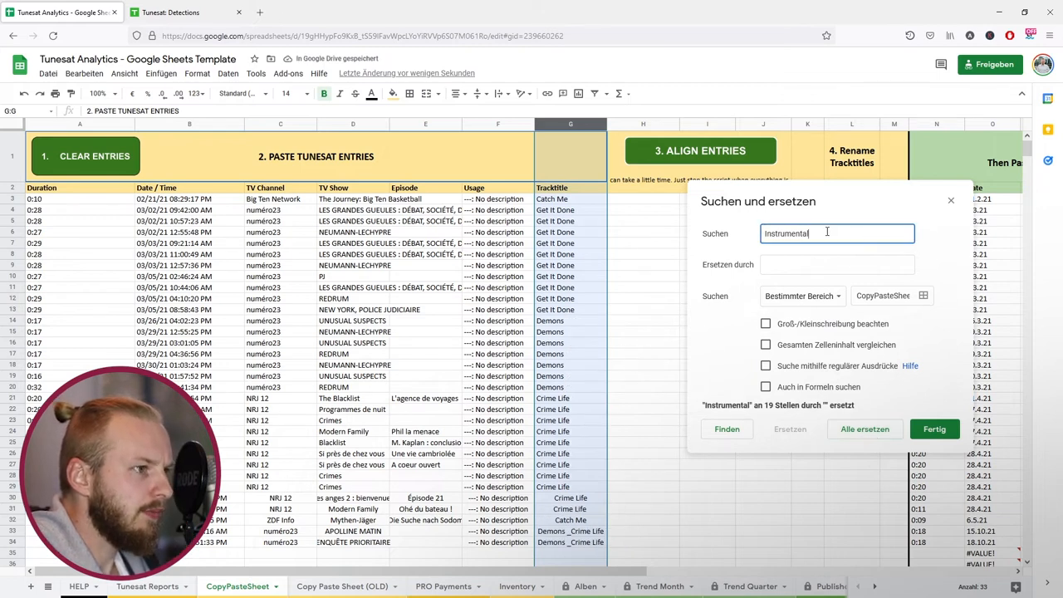
type("_Crime Life")
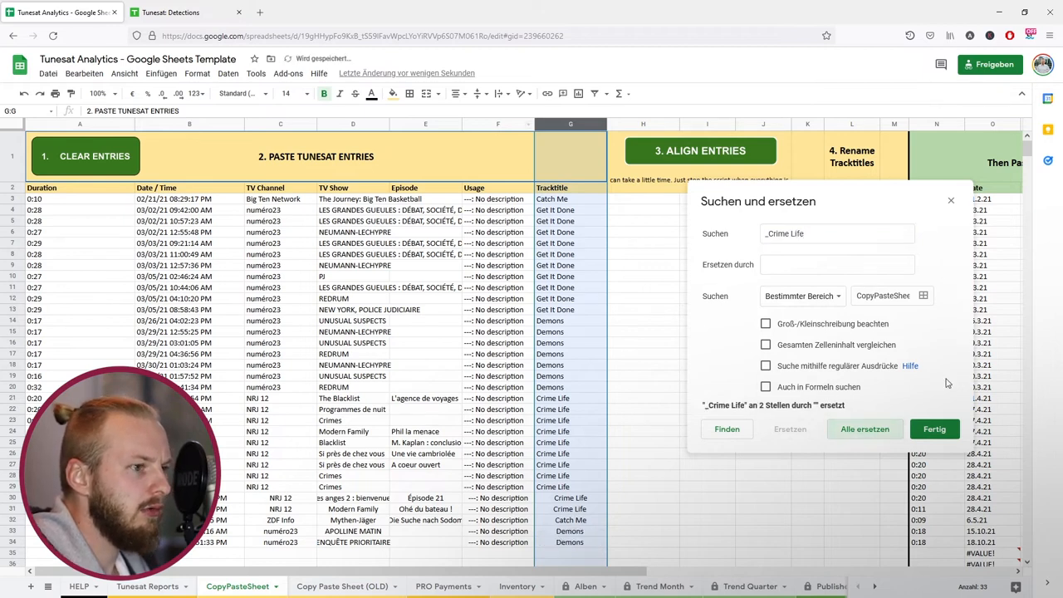
left_click(934, 428)
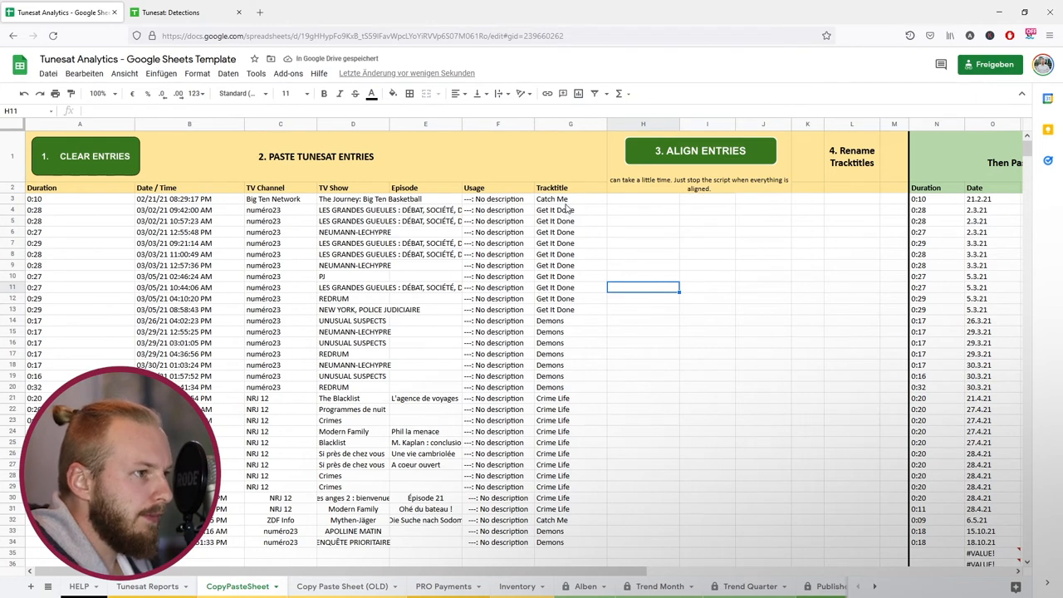
Add Catch Me with publisher Atom Music Audio to the Inventory sheet
left_click(571, 199)
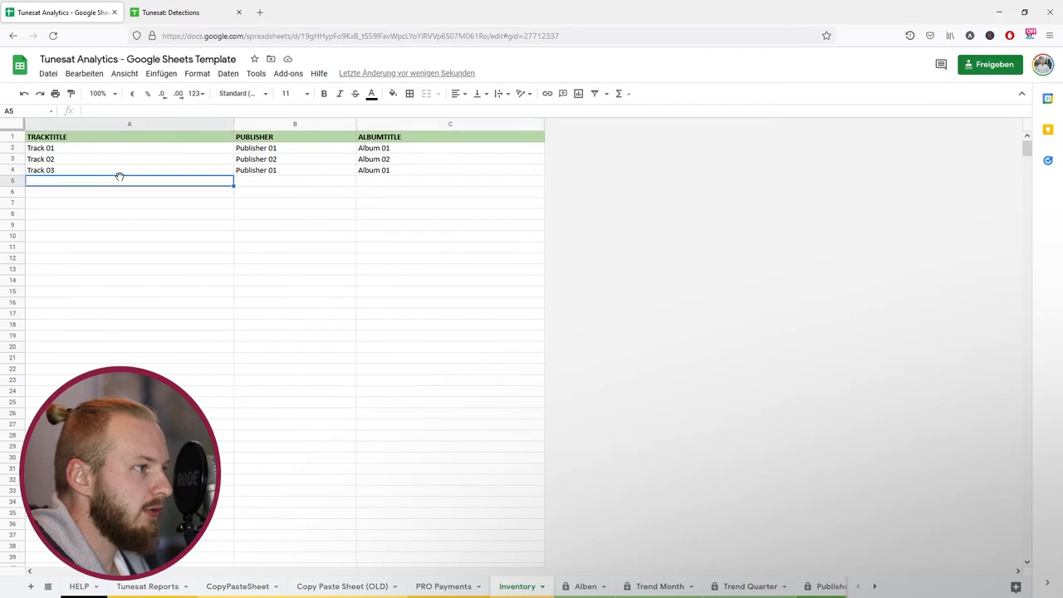
type("Catch Me")
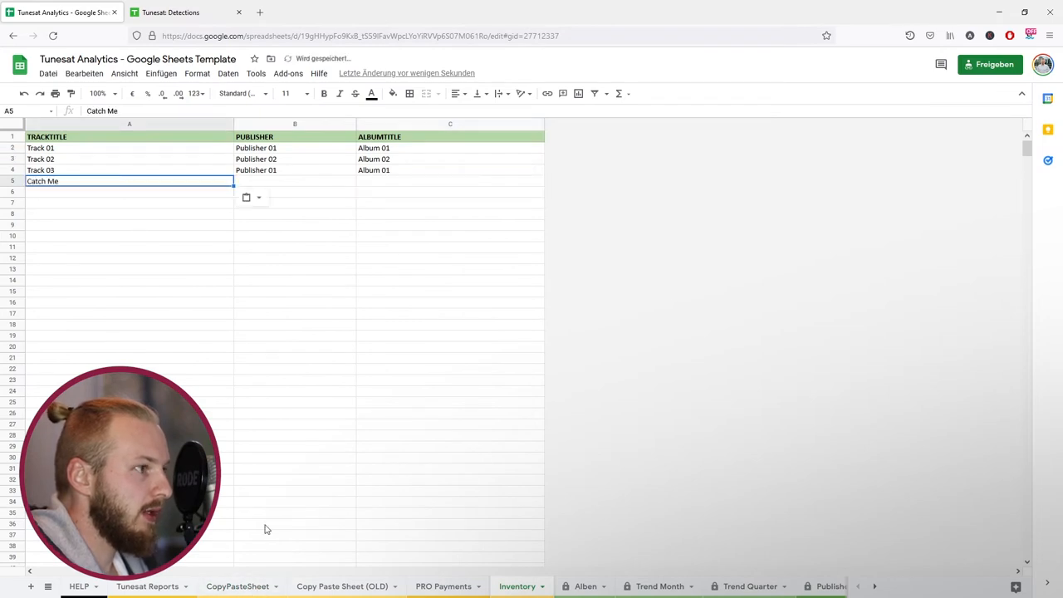
type("Atom M")
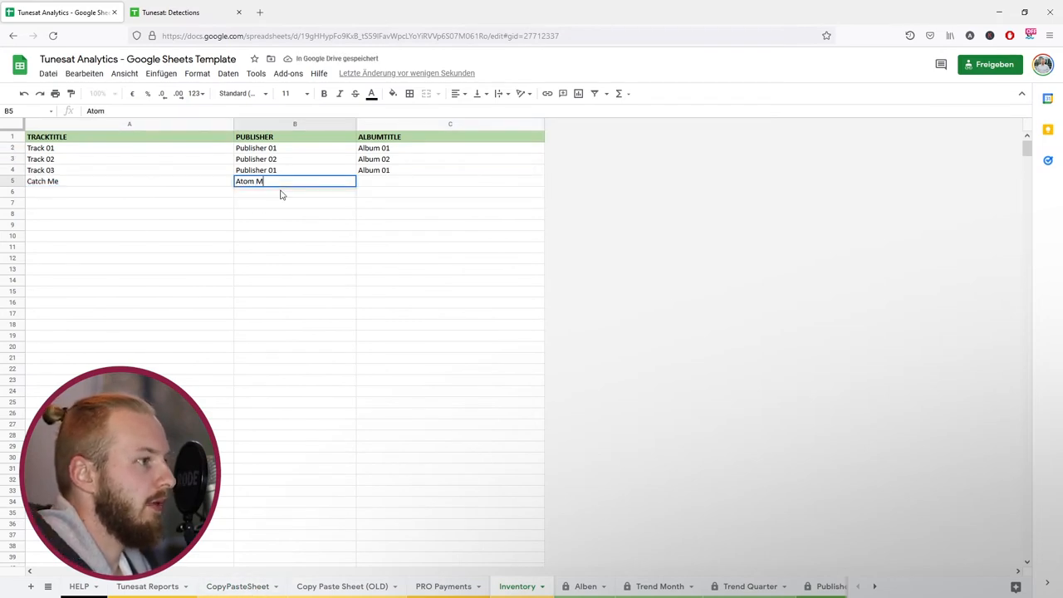
key("enter")
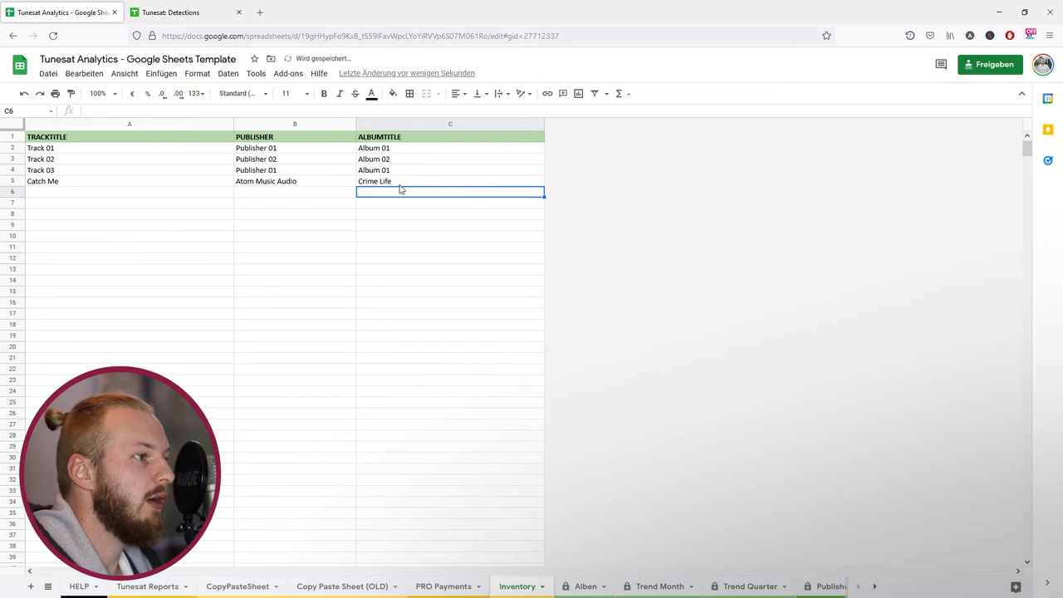
mouse_move(289, 578)
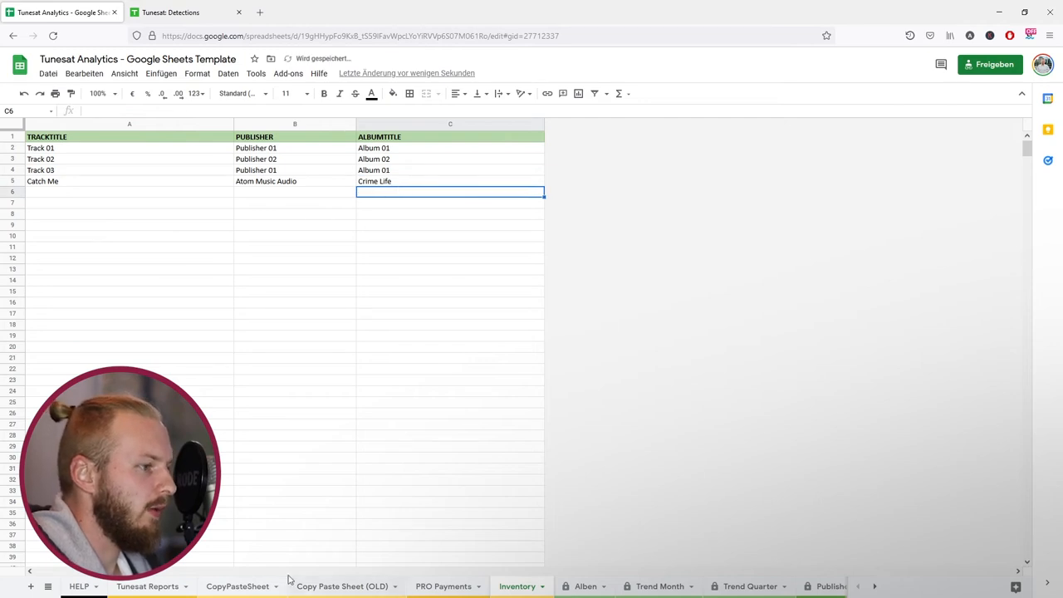
Collect the Get It Done, Demons and Crime Life titles from CopyPasteSheet for the Inventory list
left_click(236, 584)
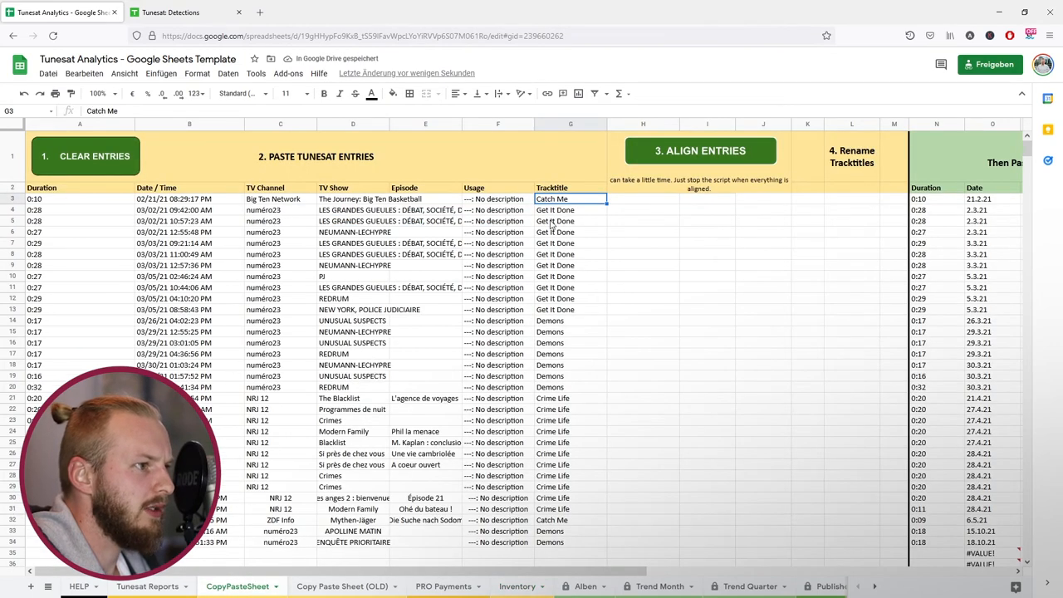
left_click(571, 308)
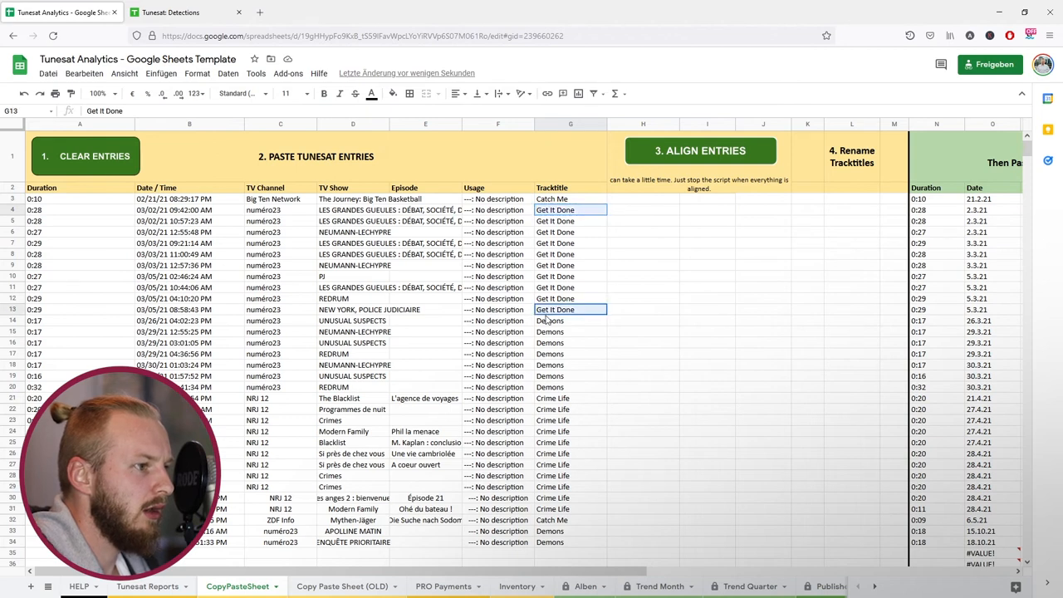
left_click(569, 321)
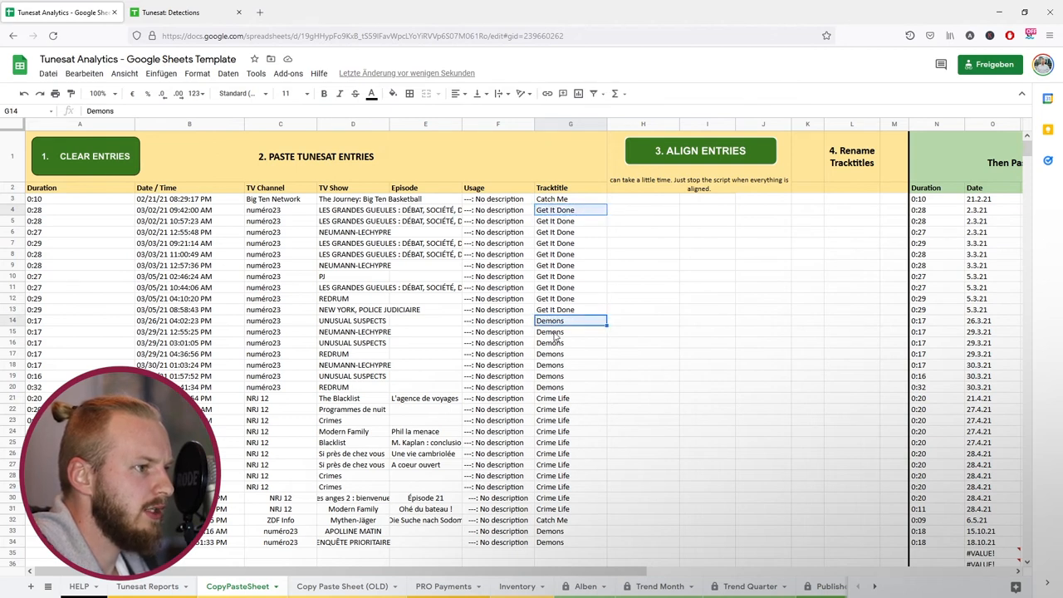
left_click(569, 399)
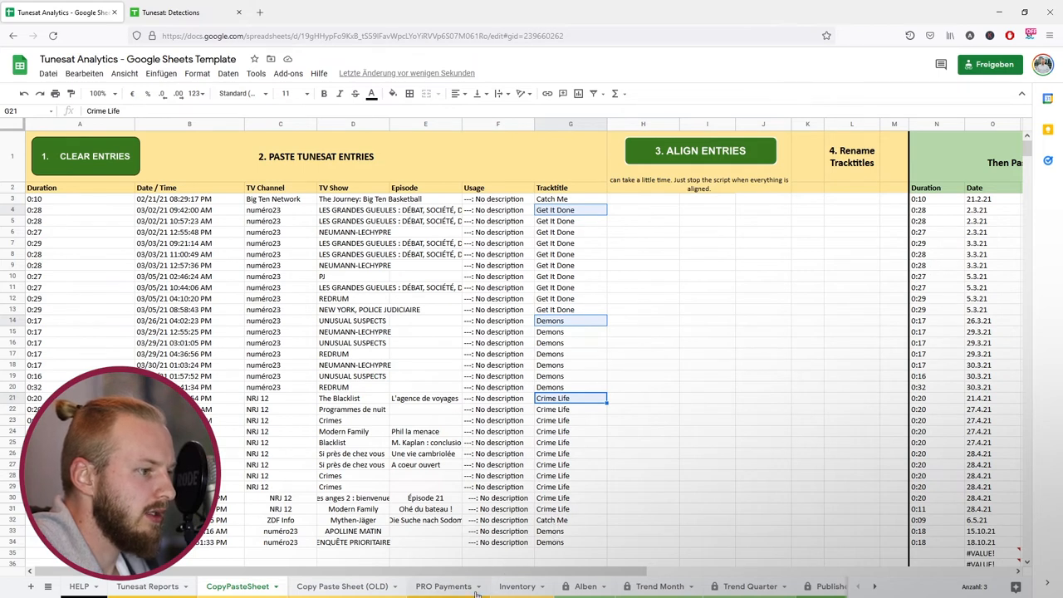
left_click(516, 584)
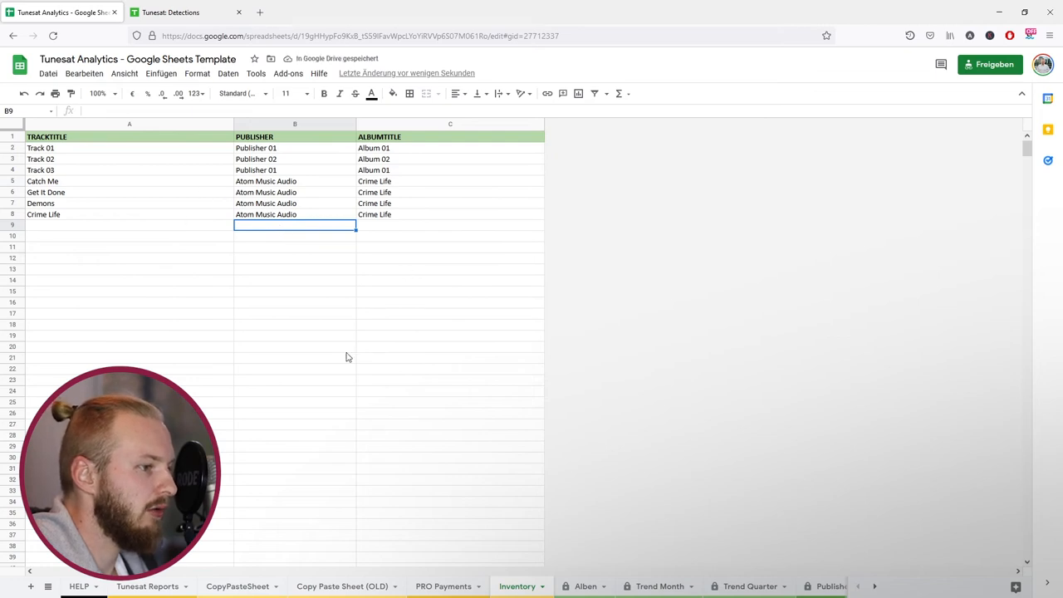
left_click(237, 586)
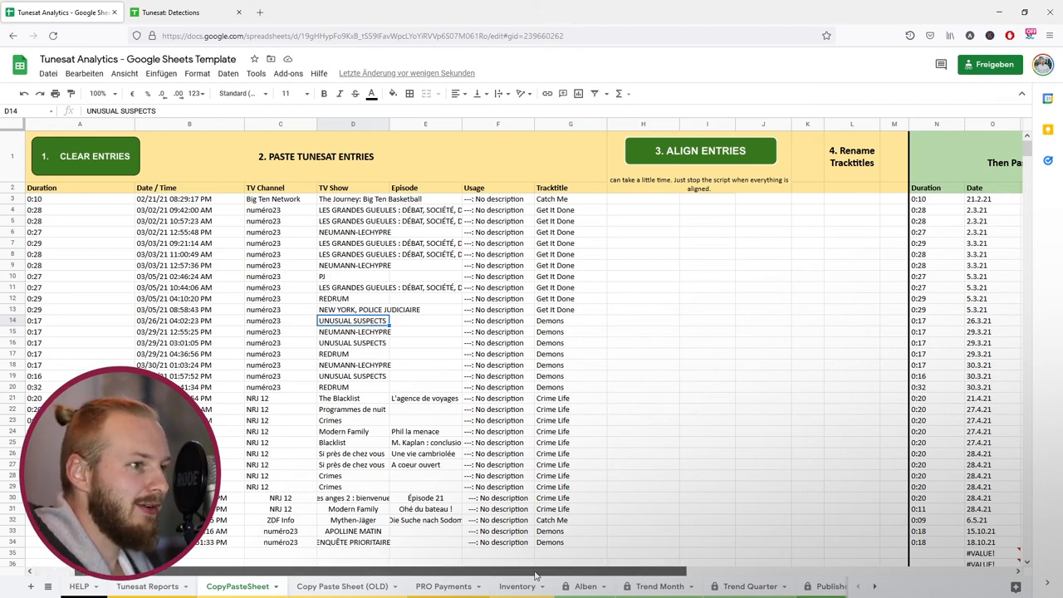
scroll("right", 3)
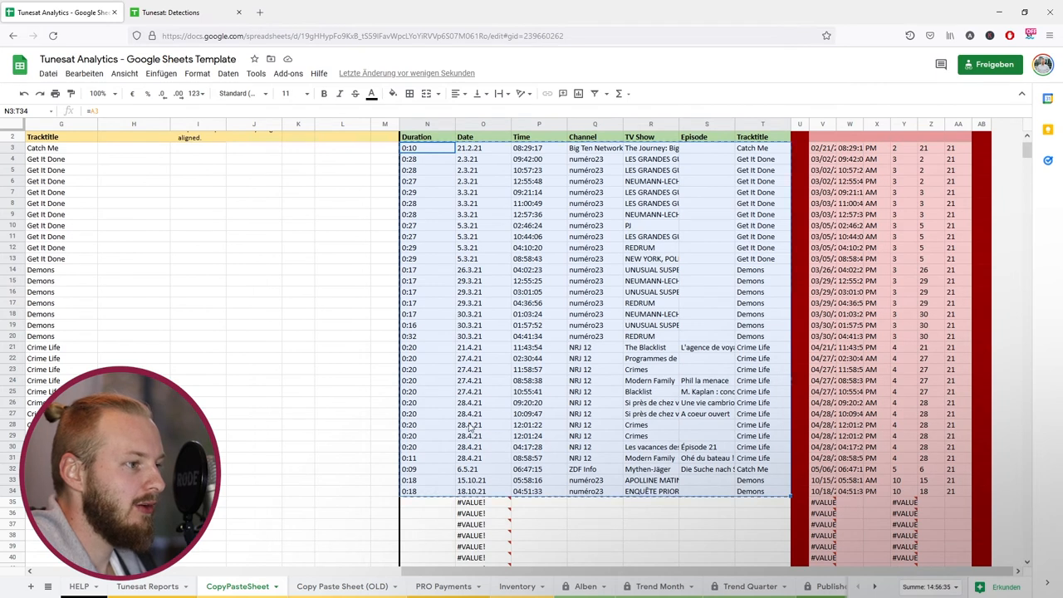
mouse_move(349, 485)
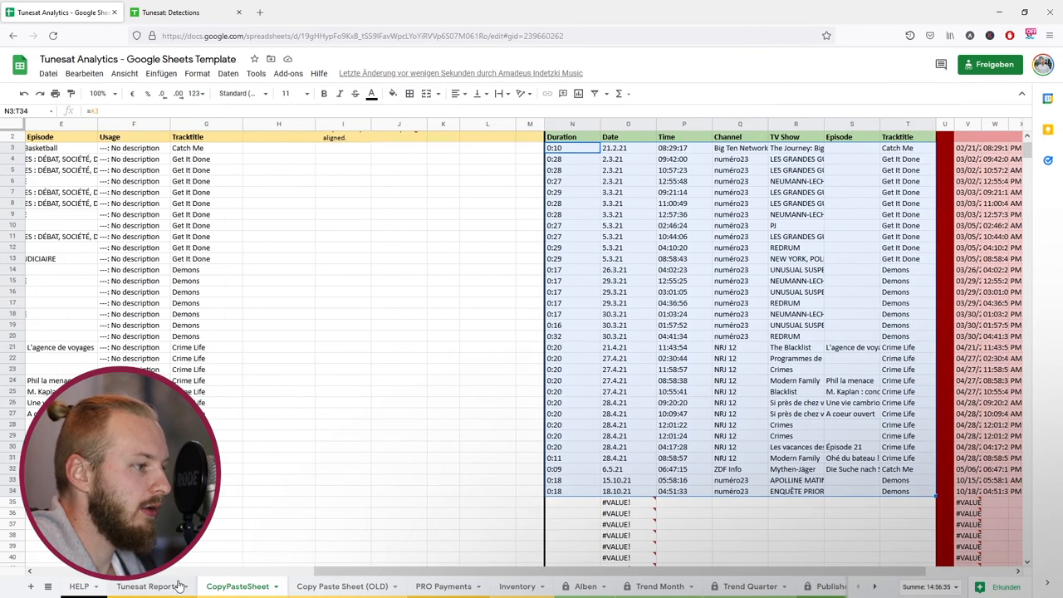
Paste the aligned entries as values only onto the Tunesat Reports sheet below the existing rows
left_click(146, 586)
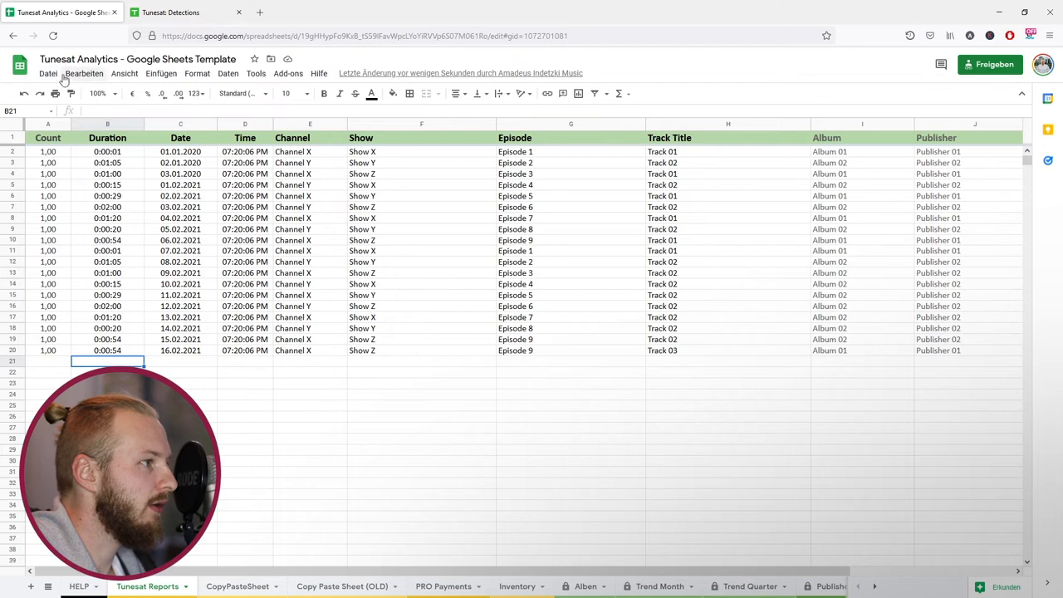
left_click(83, 73)
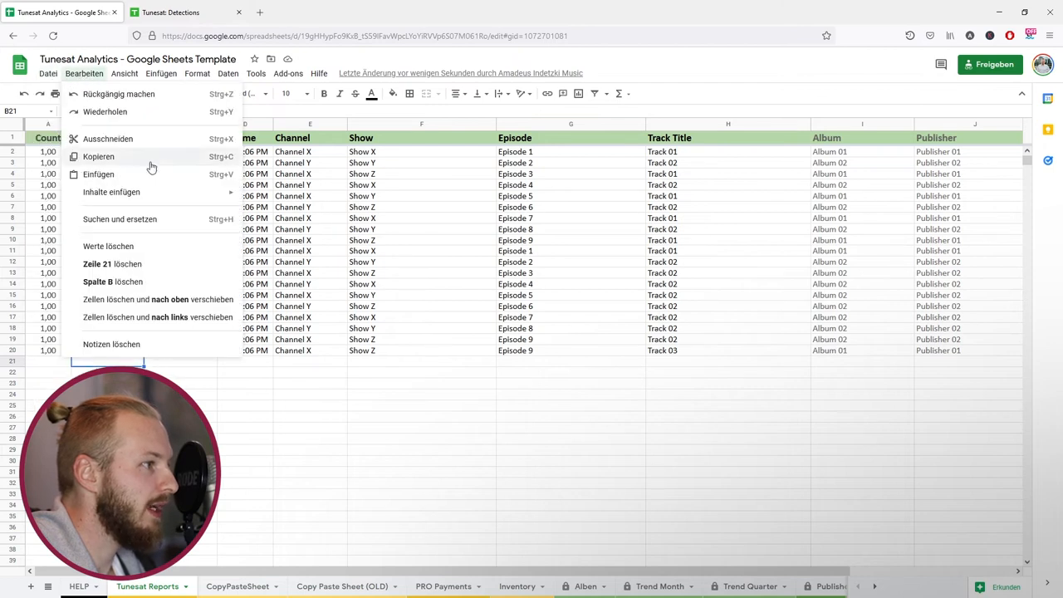
mouse_move(111, 192)
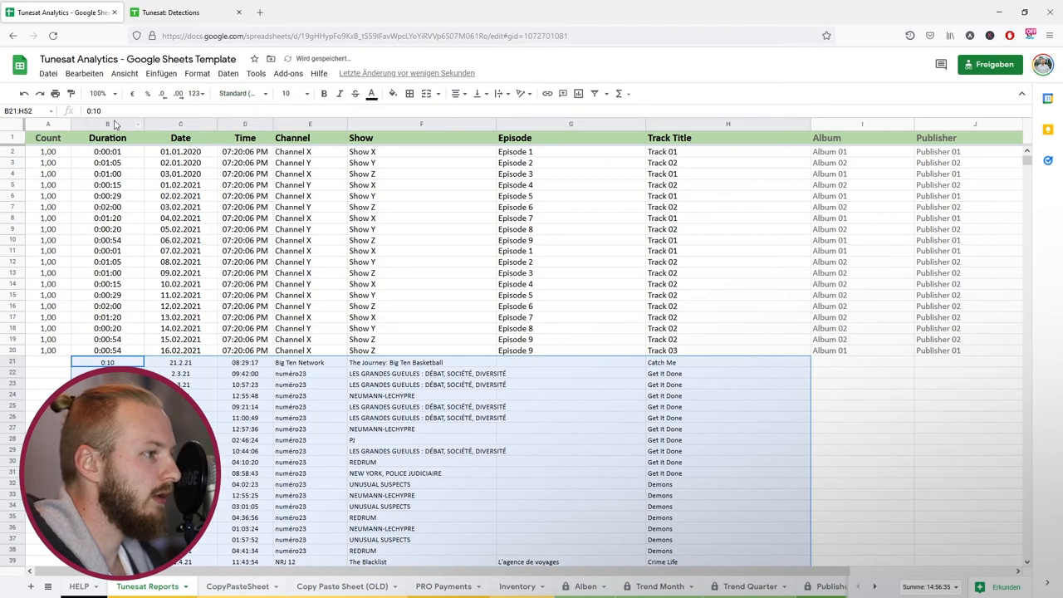
left_click(194, 93)
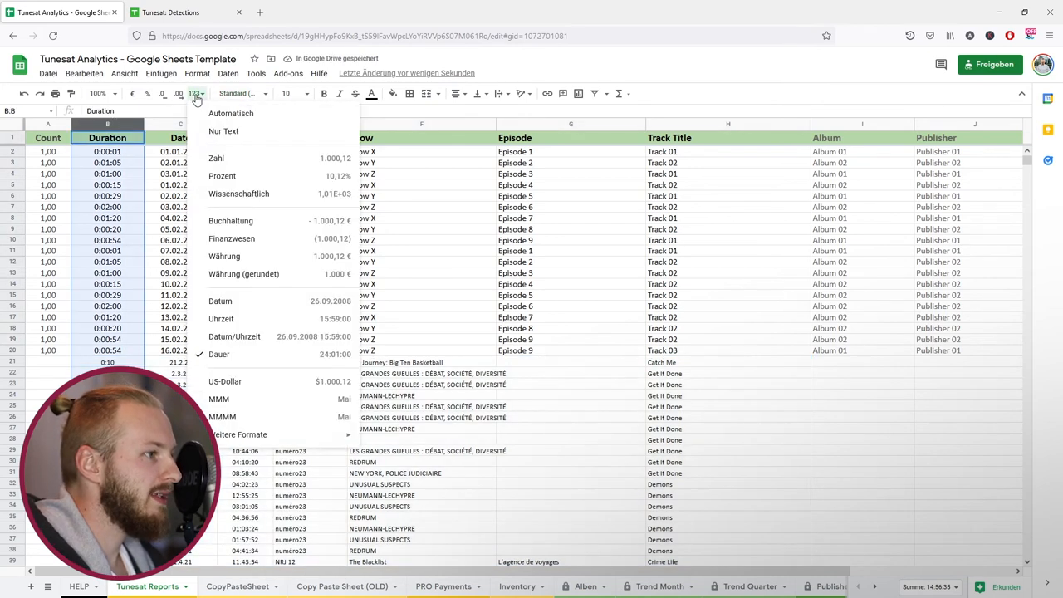
mouse_move(232, 362)
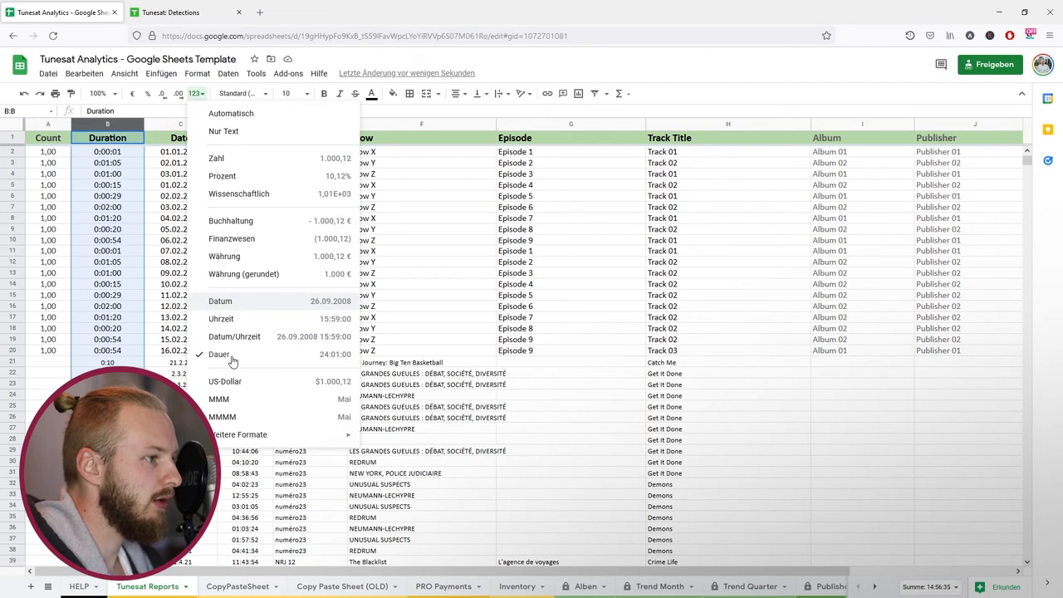
Format columns B-E as Duration, Date, Time and Plain text to match the sample rows
left_click(220, 356)
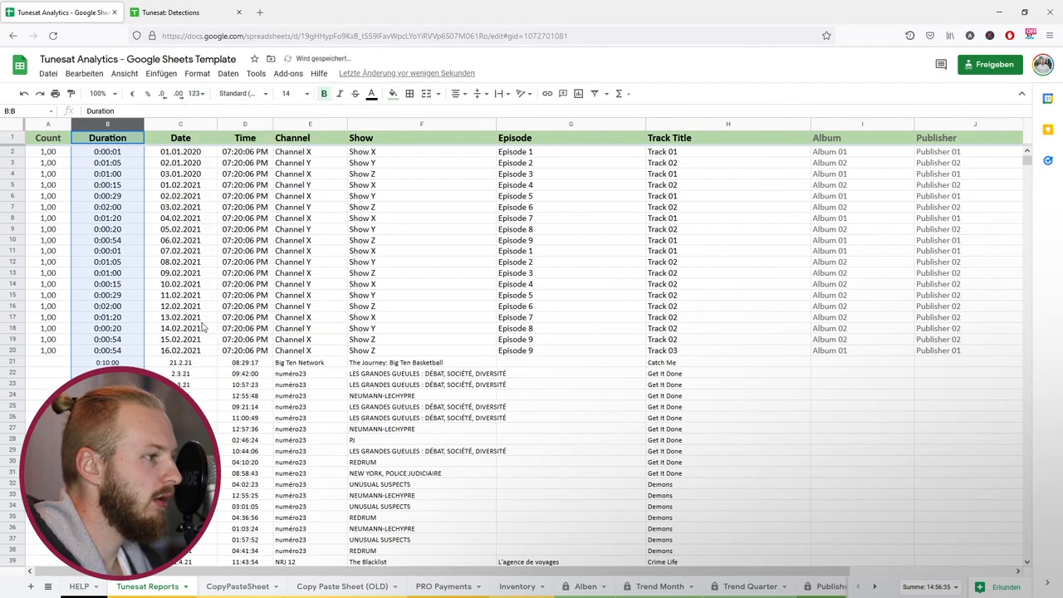
left_click(180, 136)
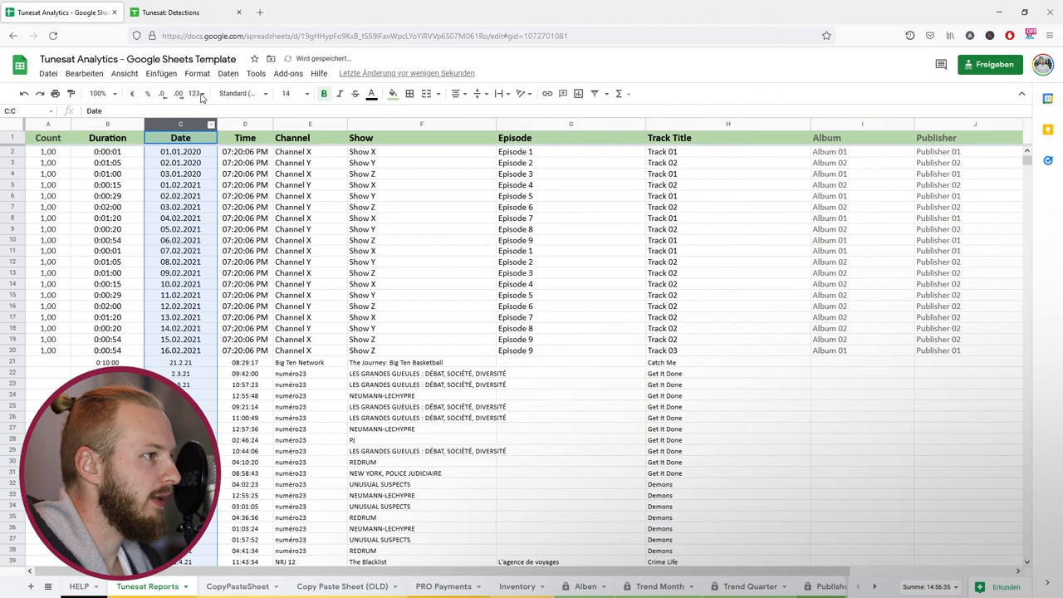
left_click(194, 93)
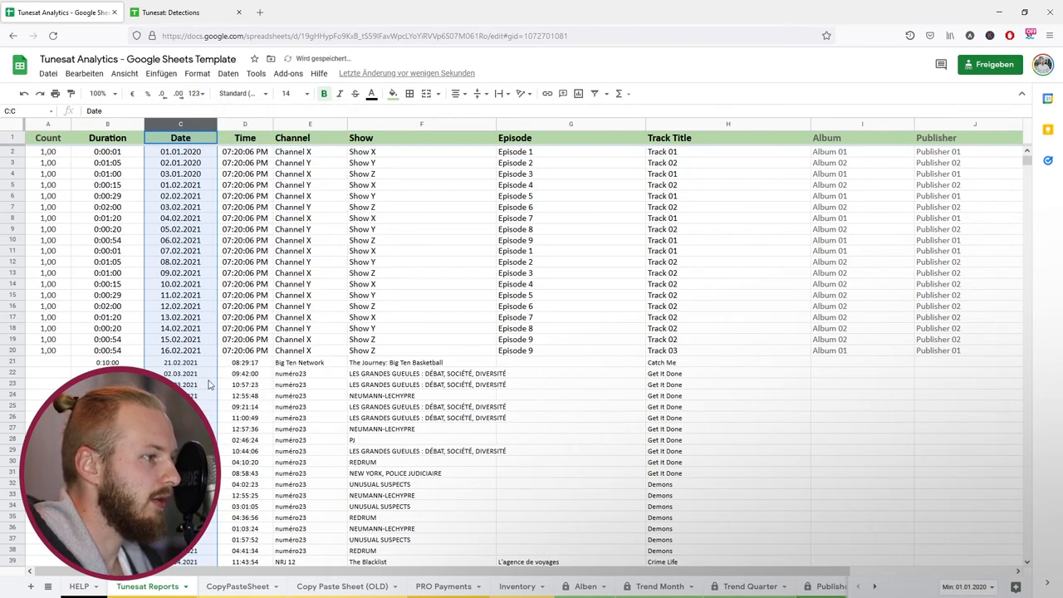
left_click(244, 136)
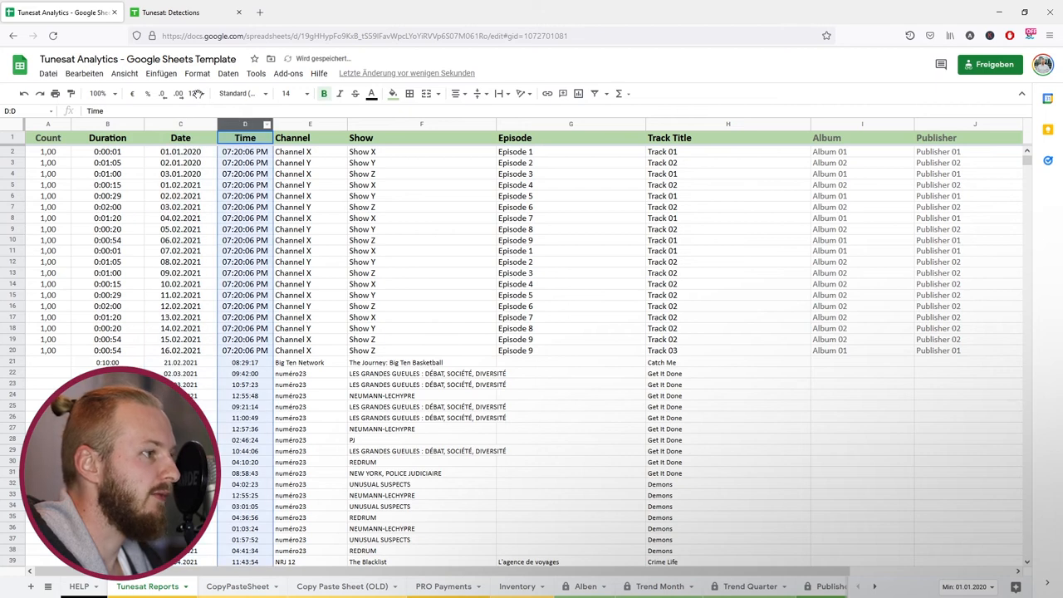
left_click(195, 93)
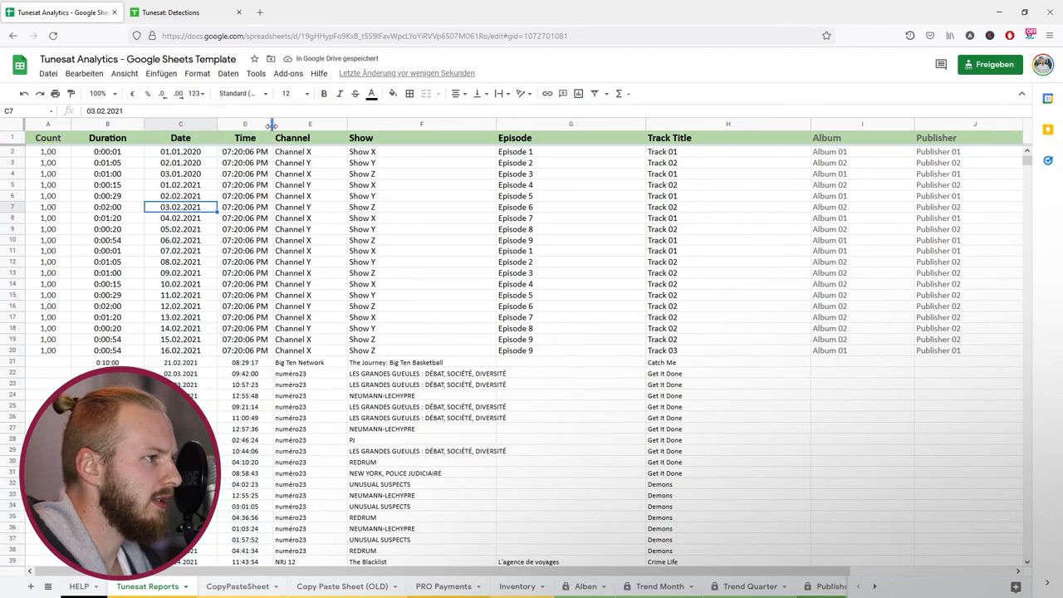
left_click(195, 93)
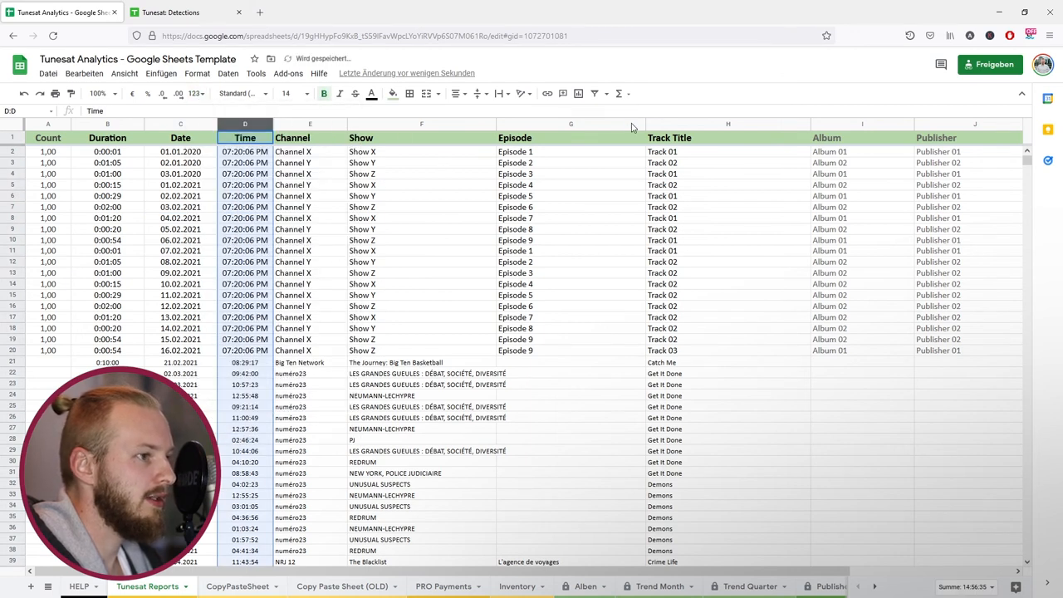
left_click(309, 136)
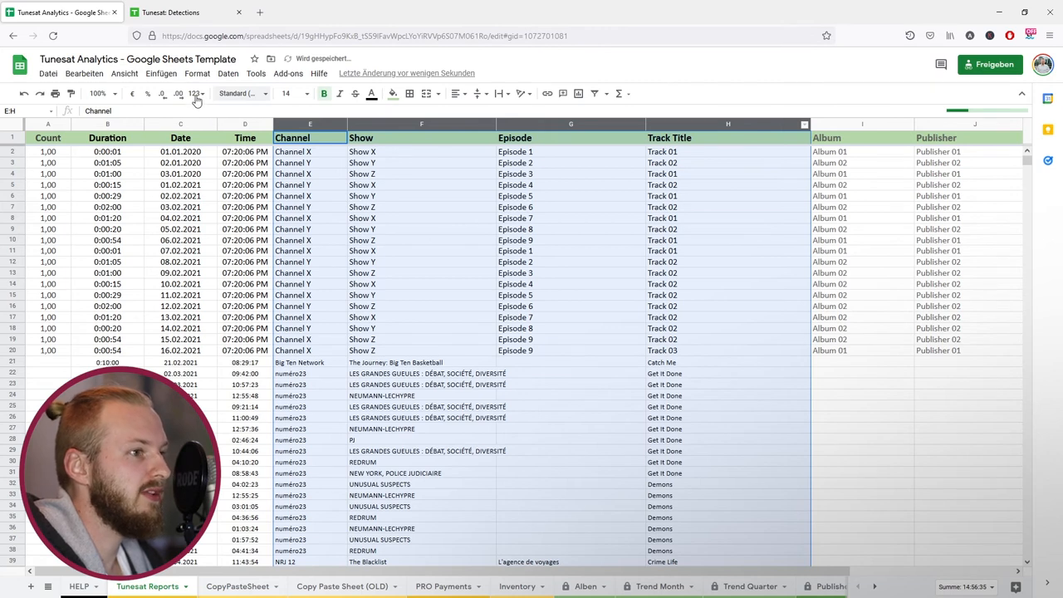
left_click(196, 93)
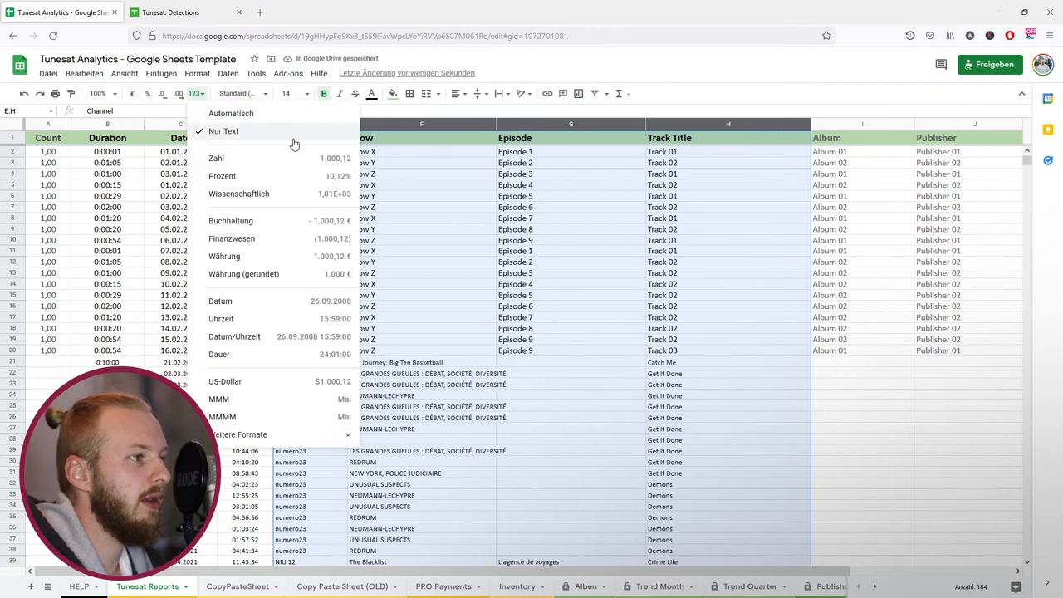
left_click(222, 131)
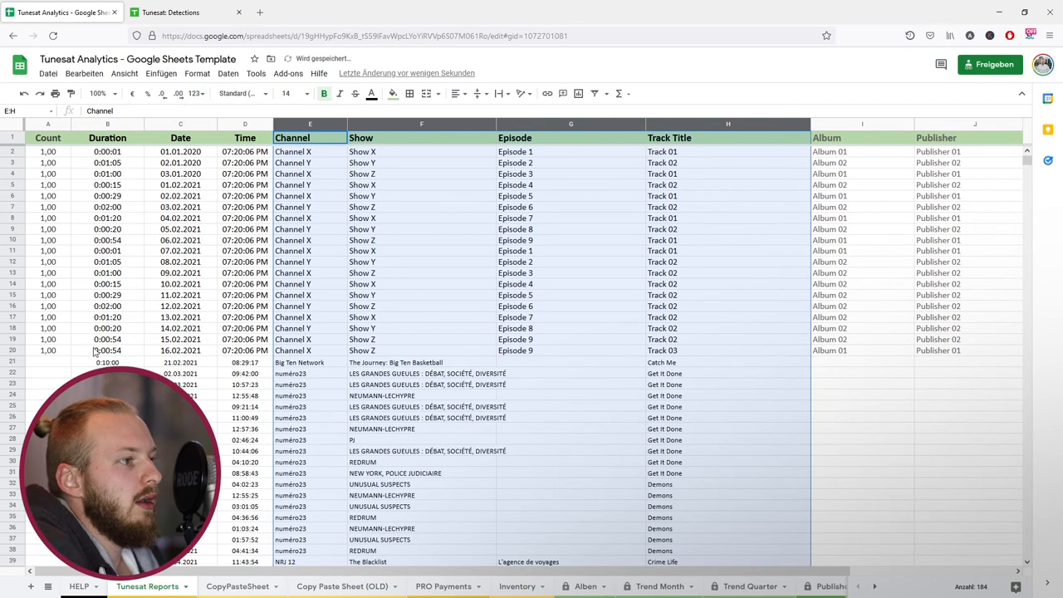
mouse_move(93, 350)
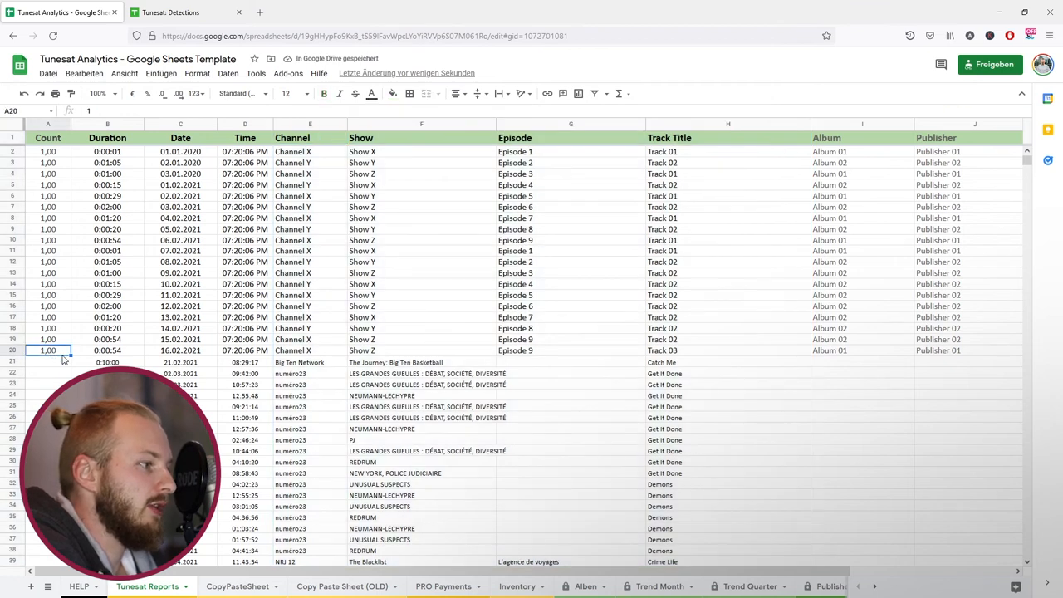
Fill Album, Publisher, Month and Quarter down so new rows show Crime Life and Atom Music Audio, then verify Inventory
scroll("down", 3)
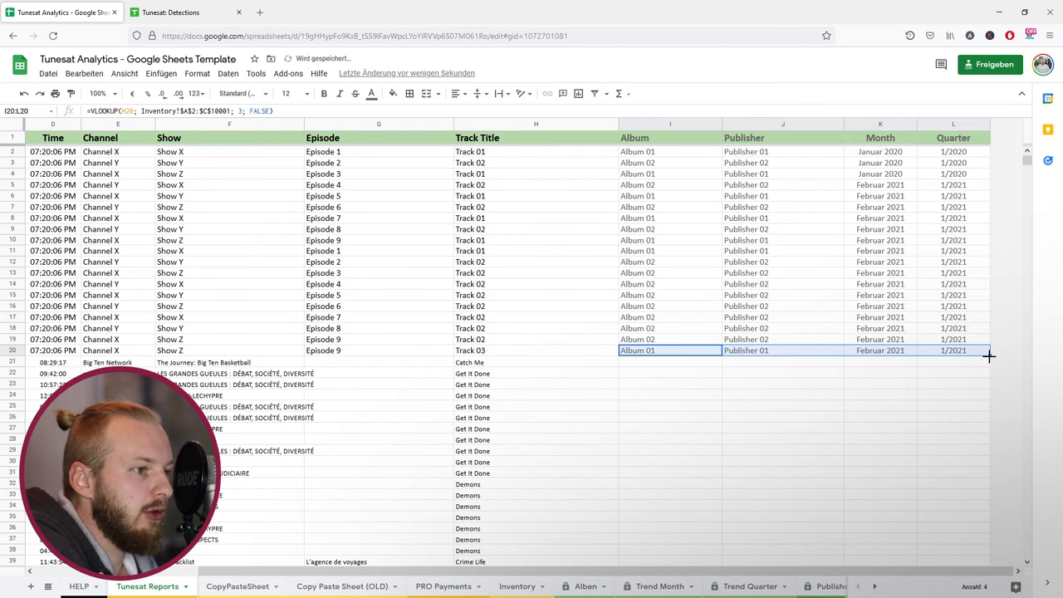
scroll("down", 3)
type("Crime Life")
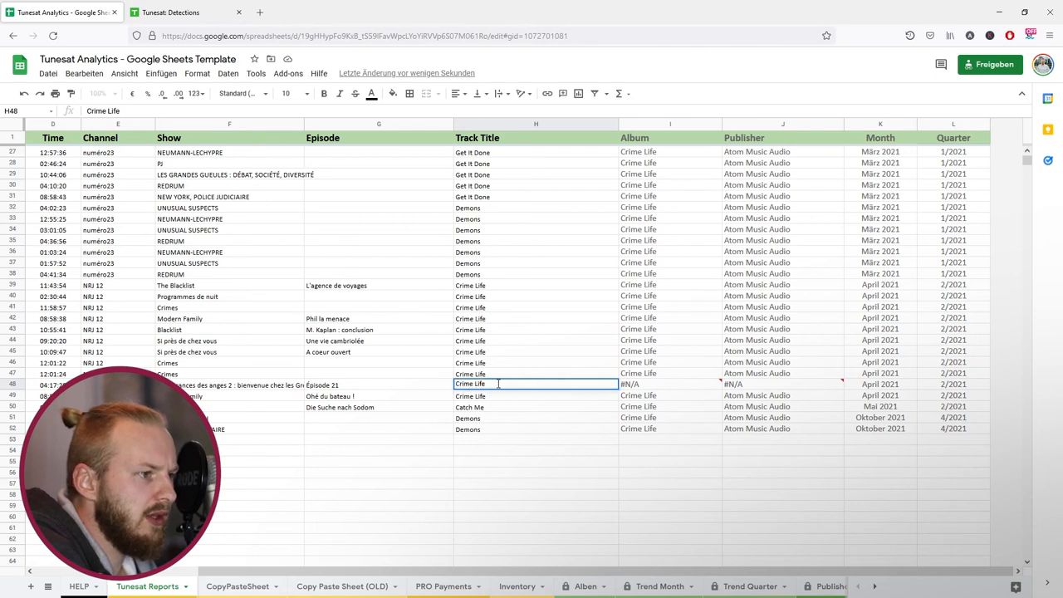
left_click(535, 372)
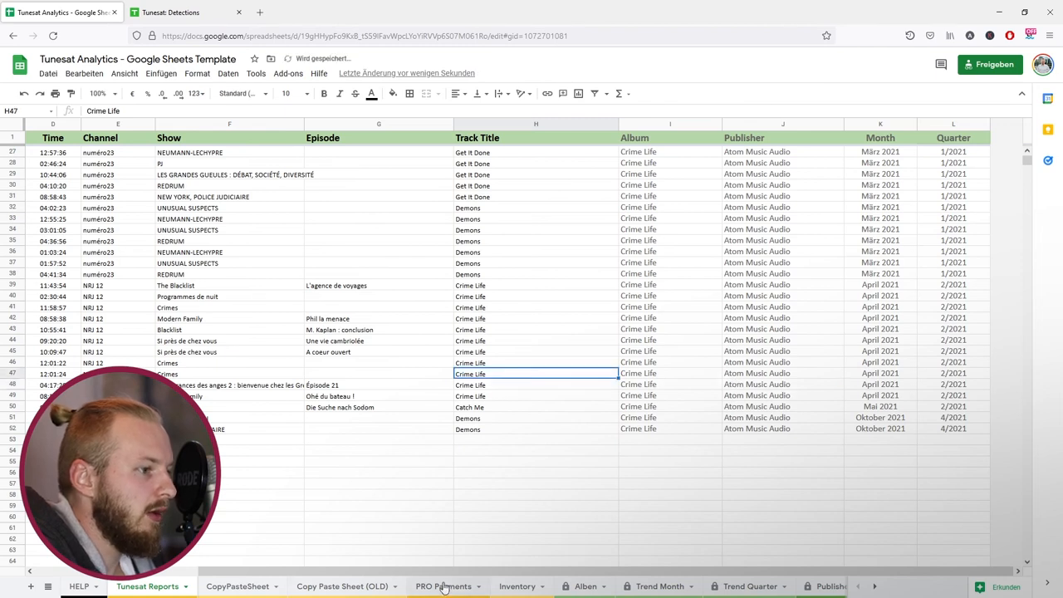
left_click(516, 586)
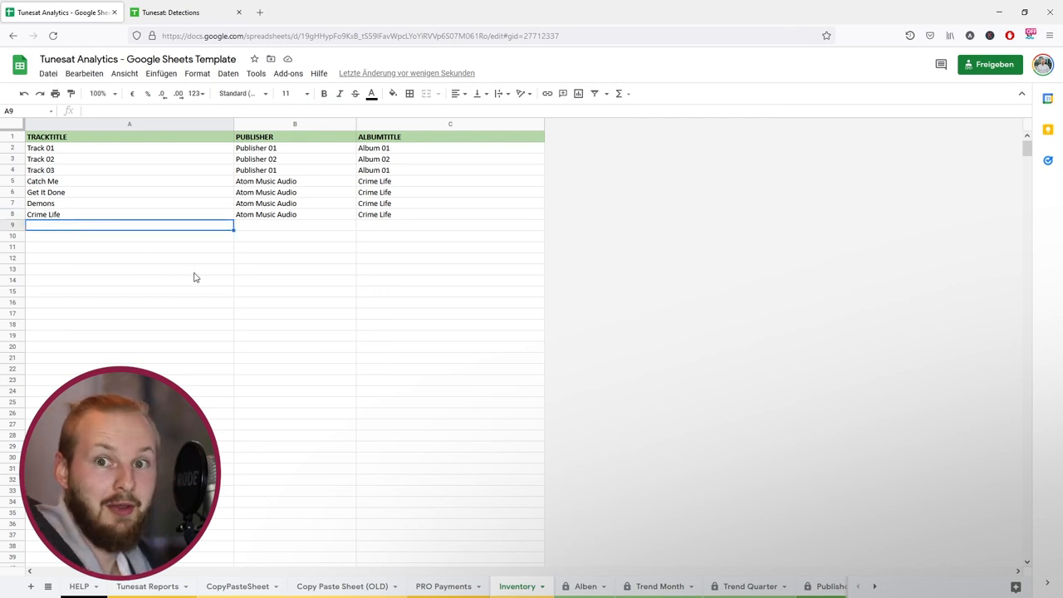
left_click(146, 585)
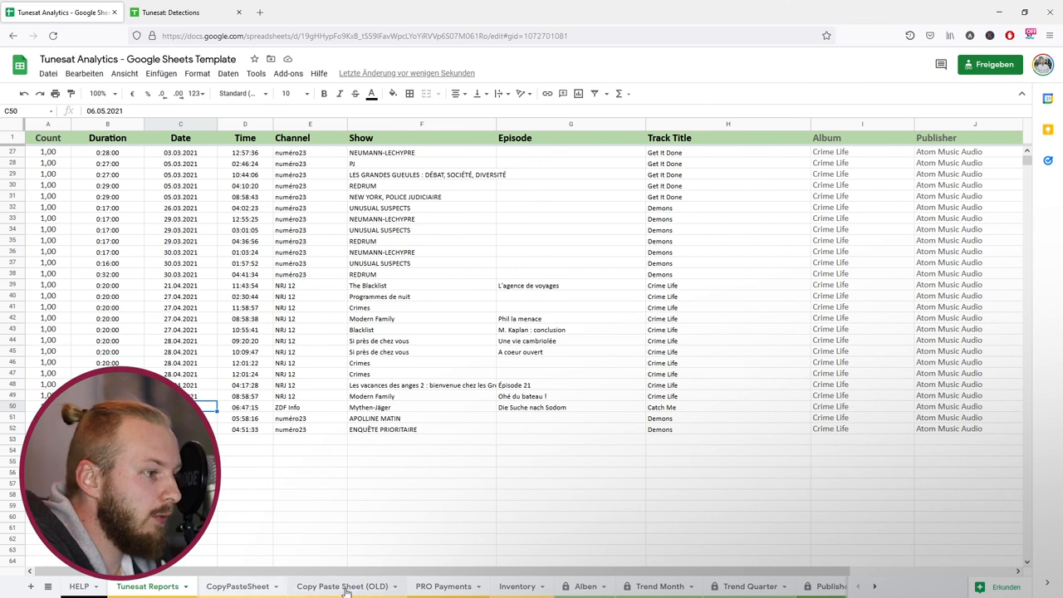
left_click(237, 585)
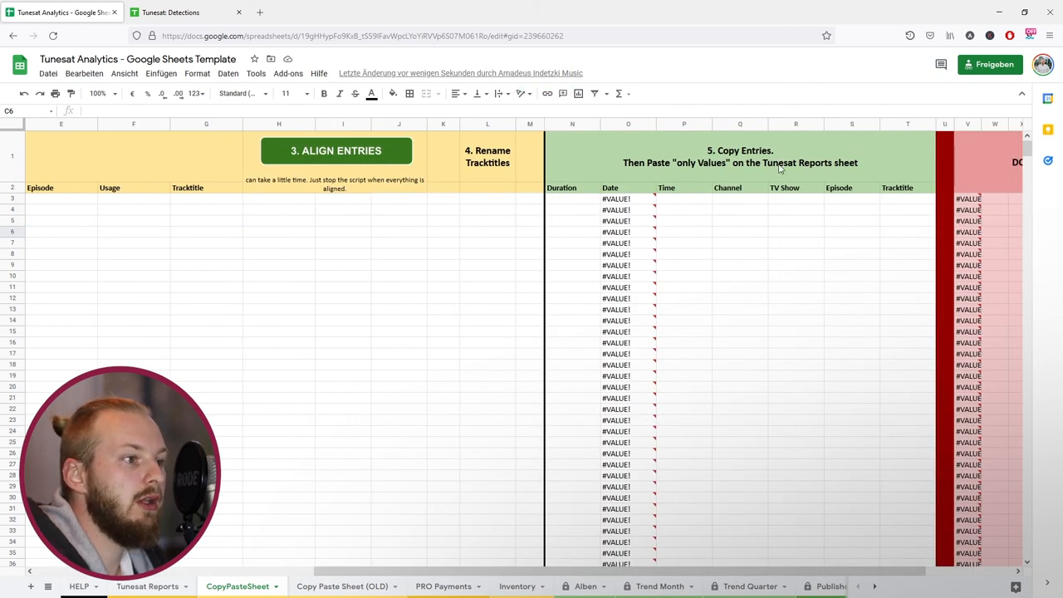
mouse_move(578, 295)
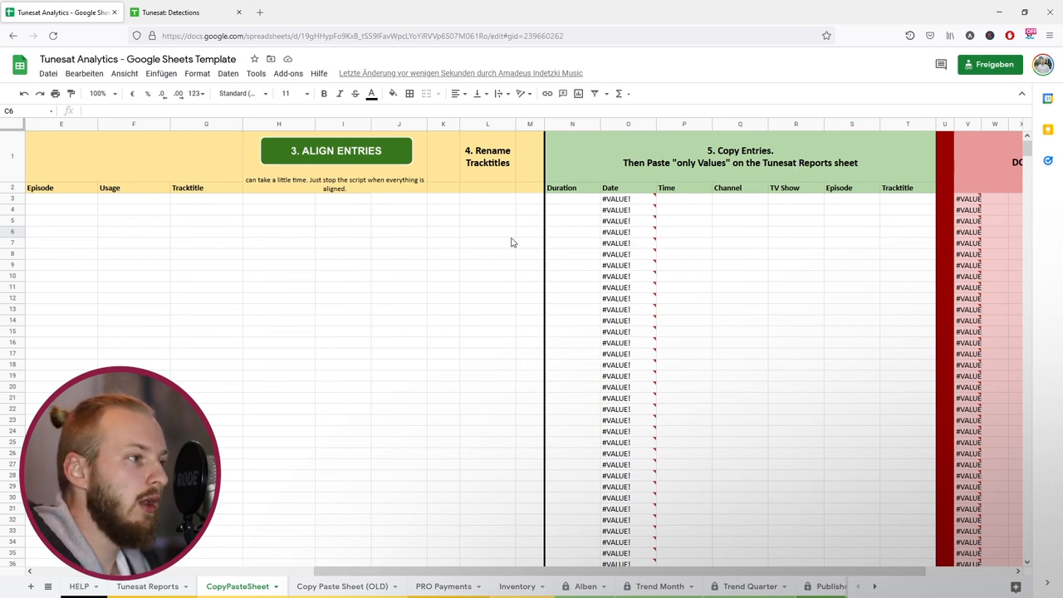
Review the Alben album-counts chart and the Trend Month placements chart with Crime Life data
scroll("left", 3)
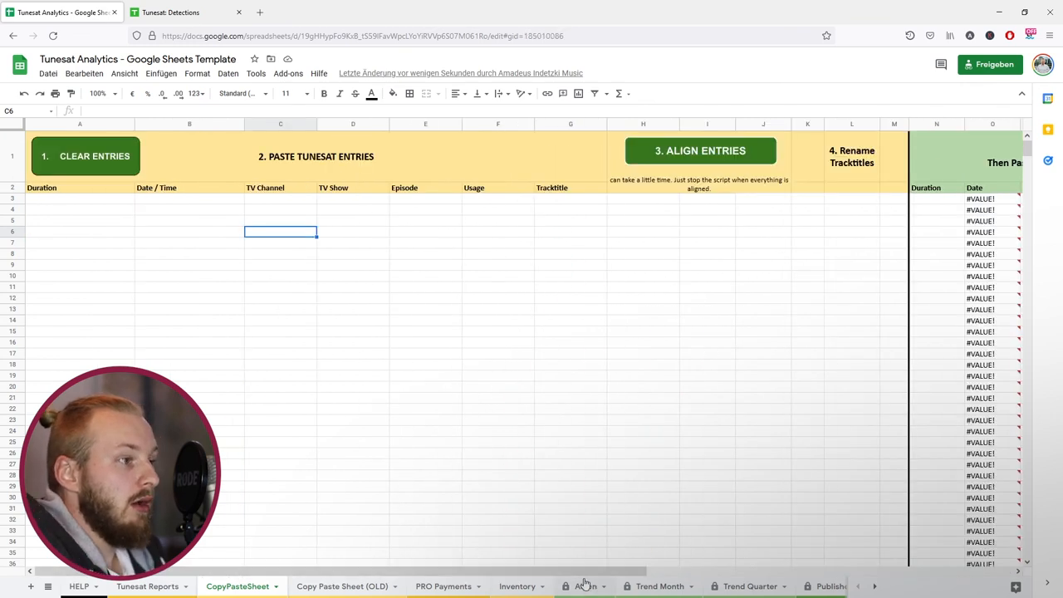
left_click(584, 586)
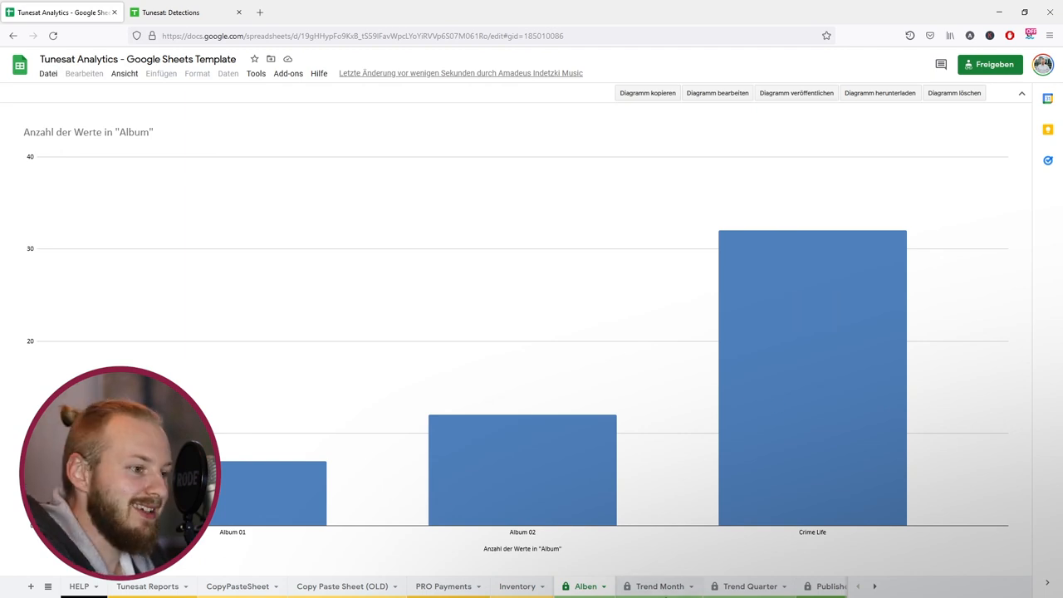
left_click(659, 585)
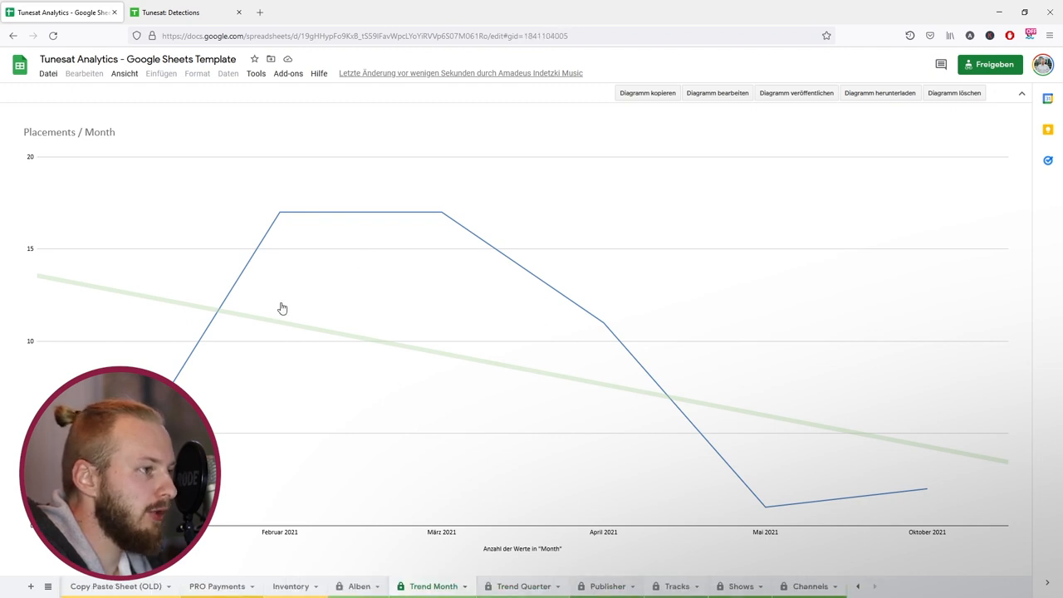
mouse_move(242, 312)
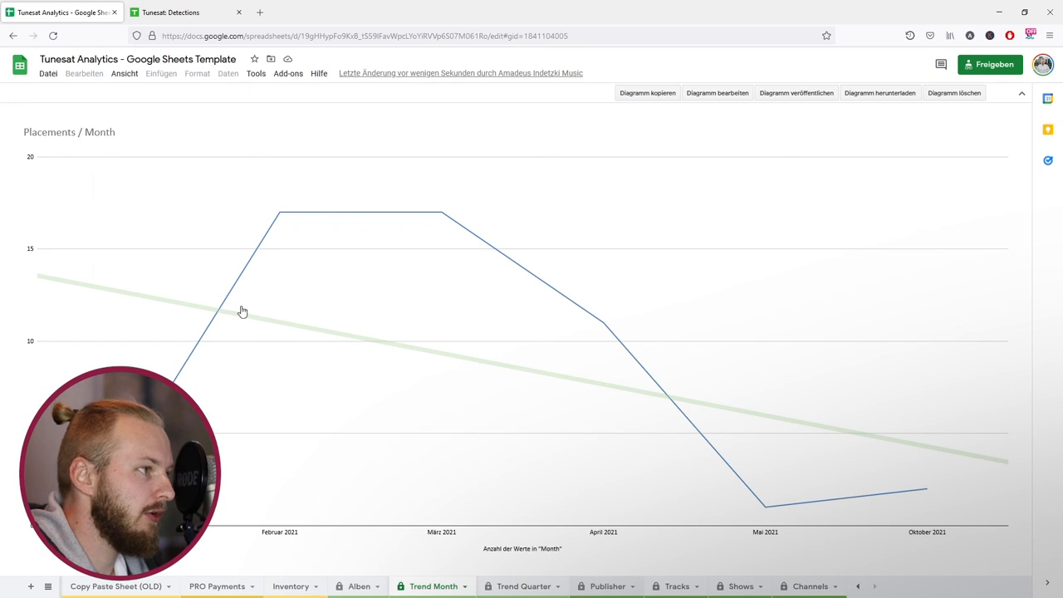
Check the old copy-paste sheet and return to the Tunesat Reports sheet
left_click(607, 585)
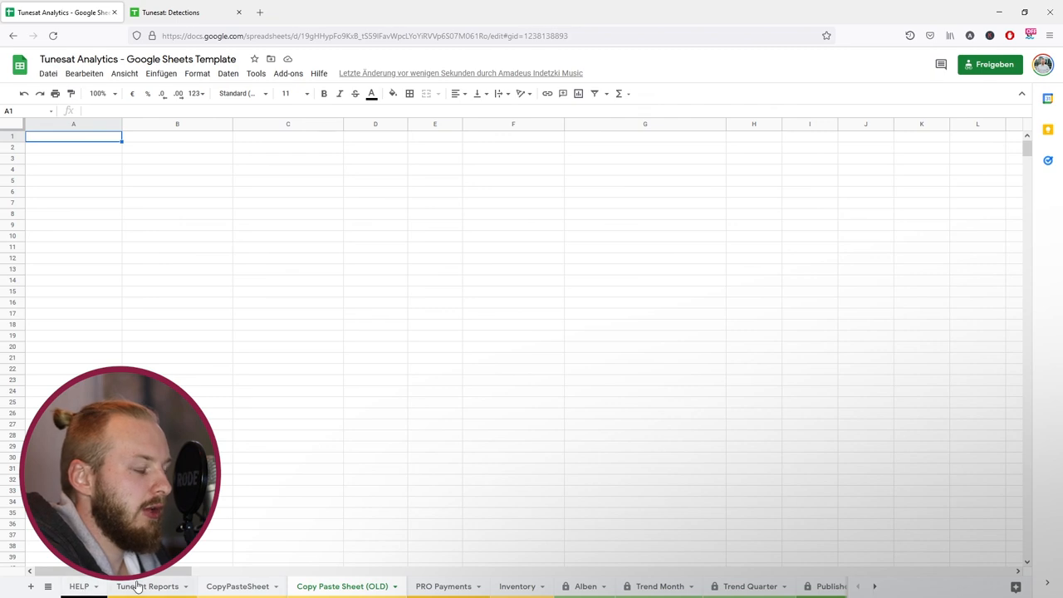
left_click(148, 586)
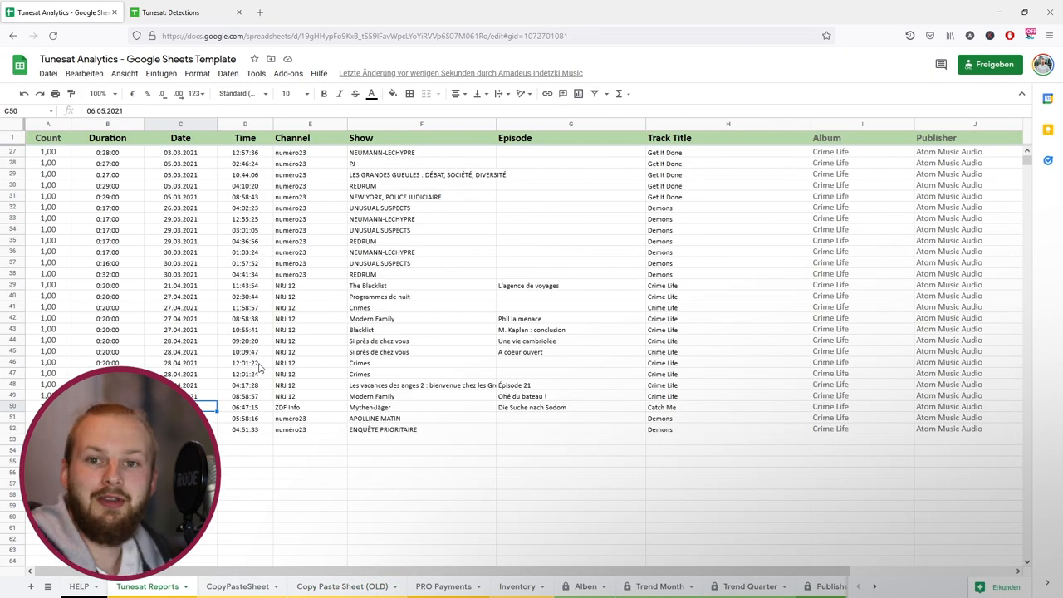